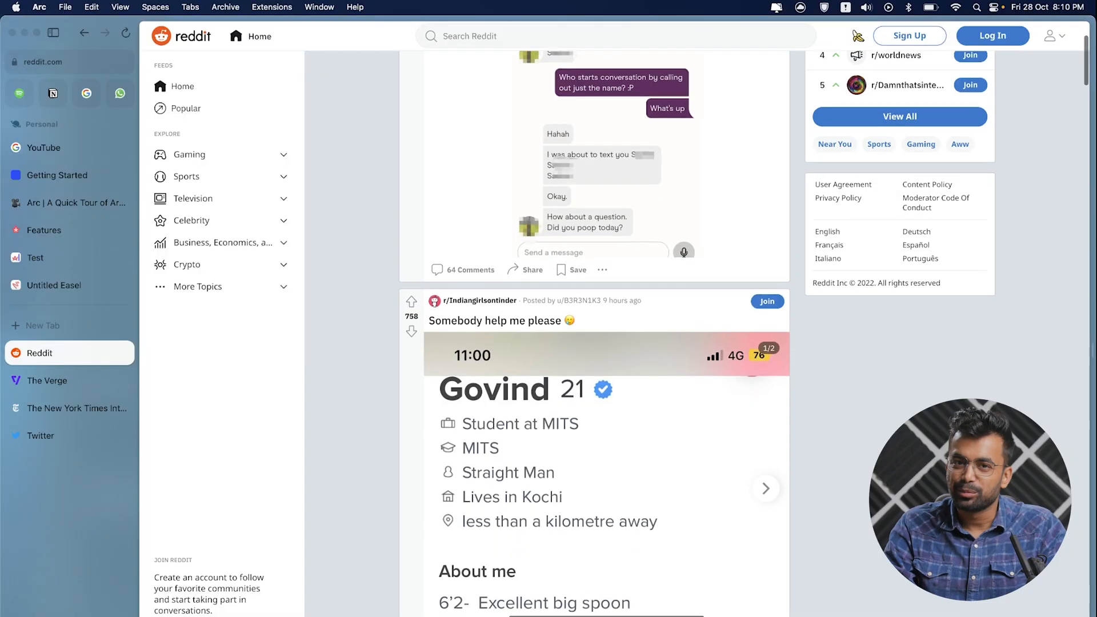
# Visit the Notion and Google favorites, then open a new Google search tab.
pyautogui.scroll(-3)
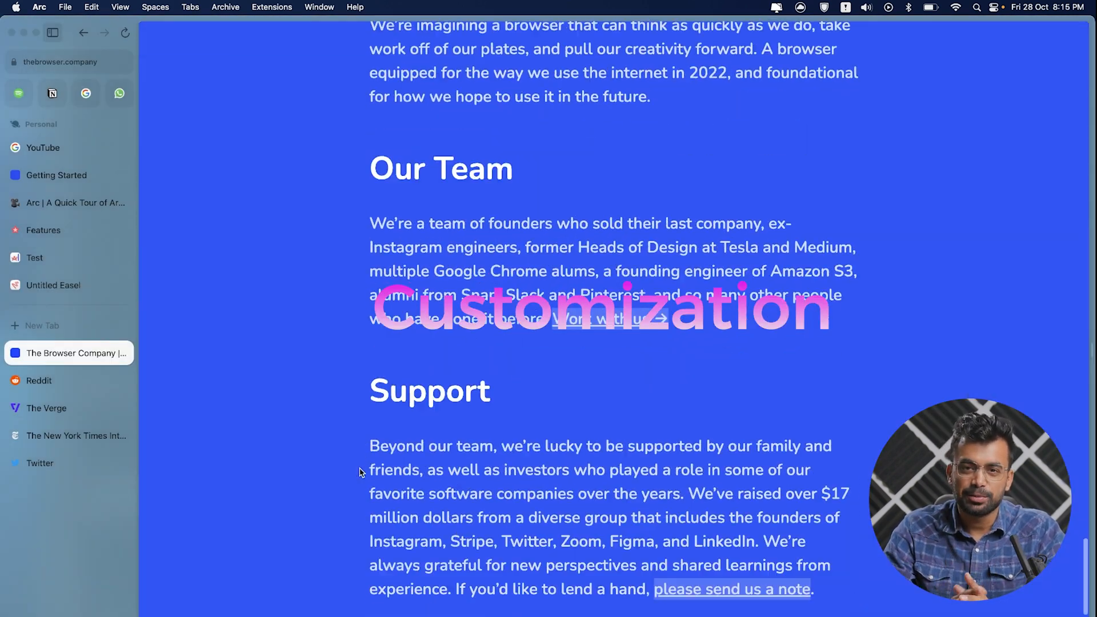
pyautogui.click(40, 353)
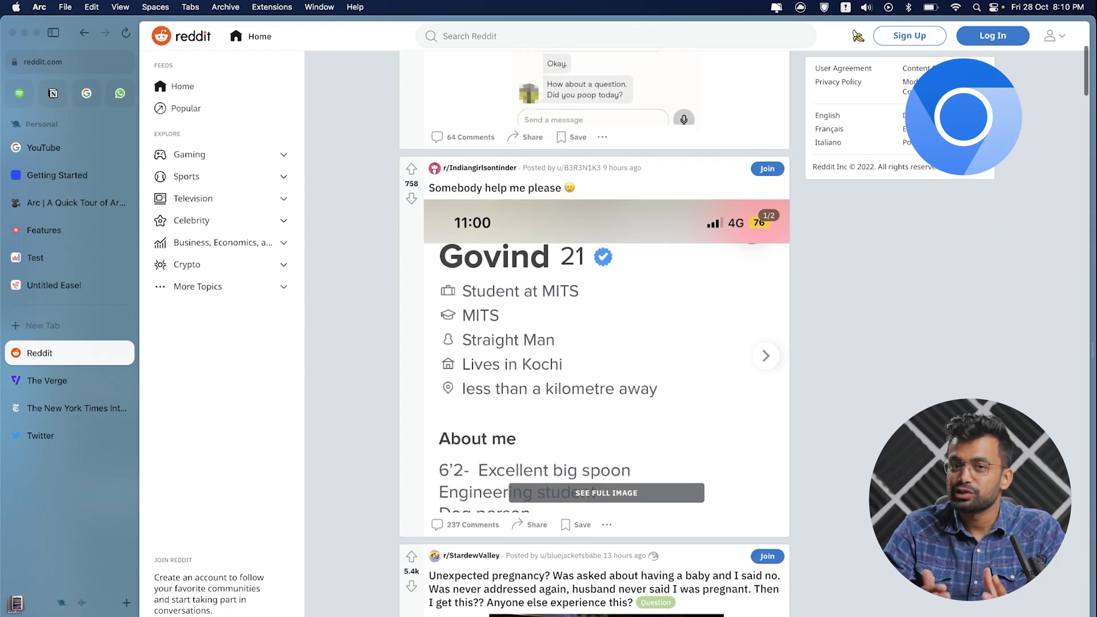
pyautogui.scroll(-3)
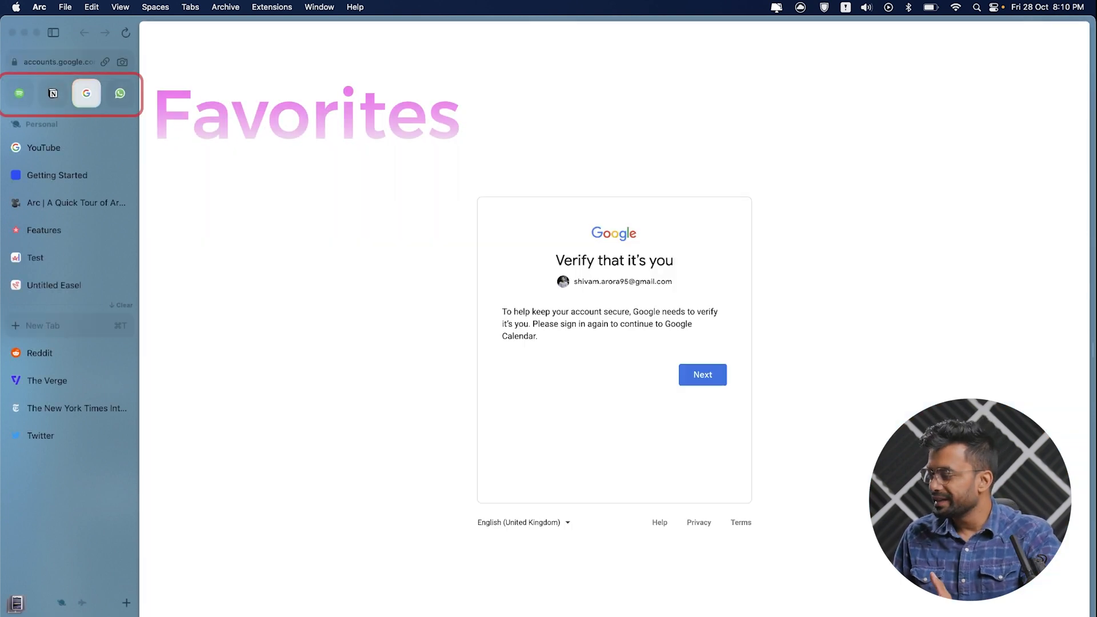
pyautogui.click(53, 93)
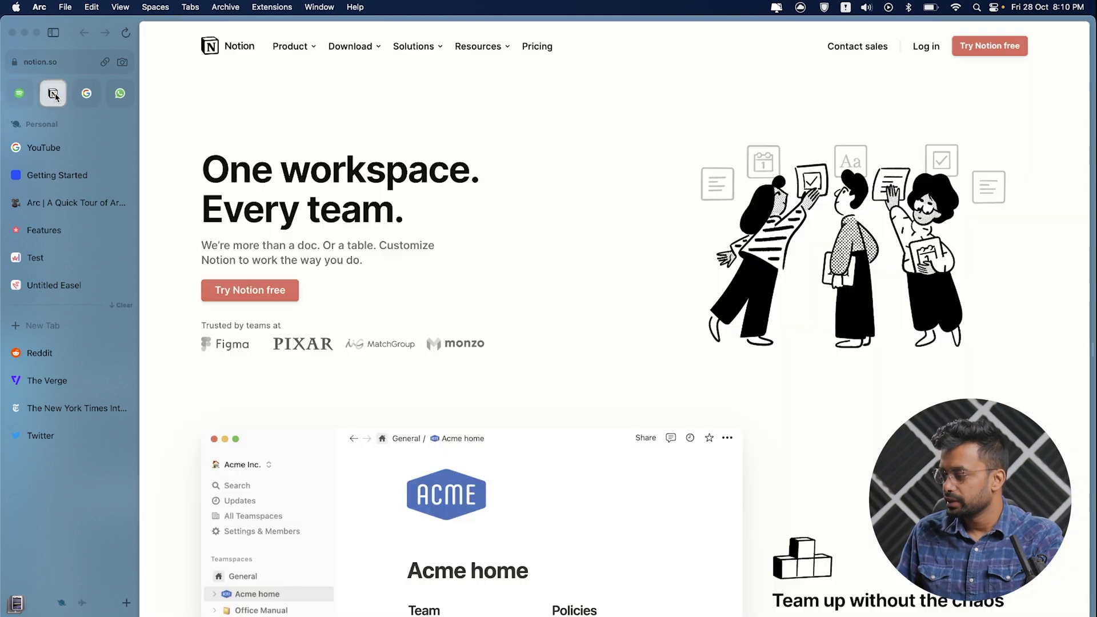
pyautogui.click(86, 94)
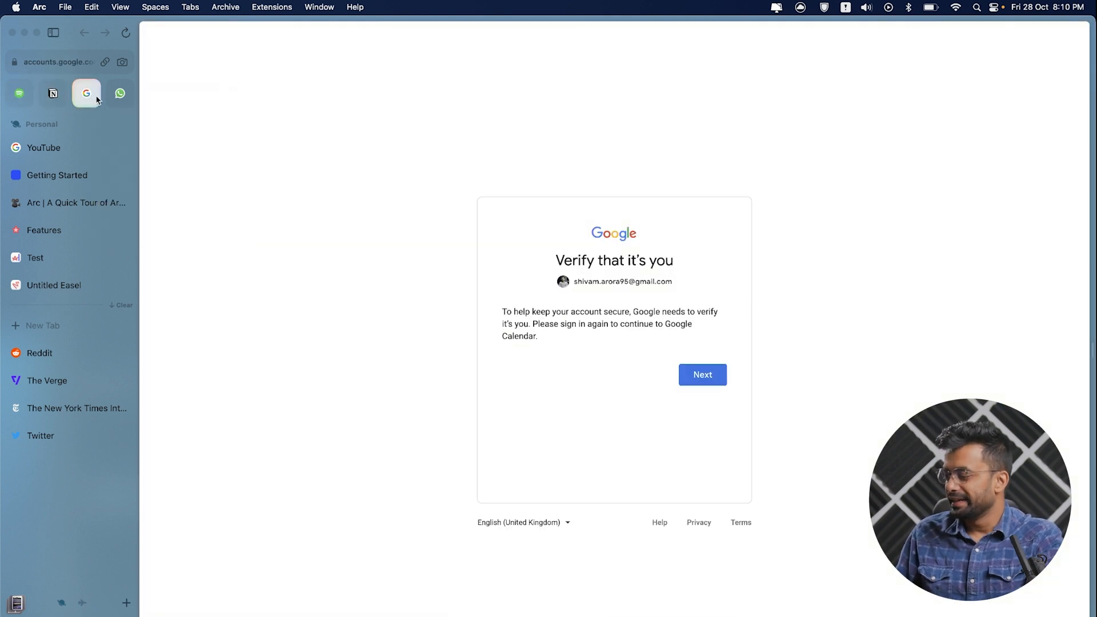
pyautogui.click(119, 93)
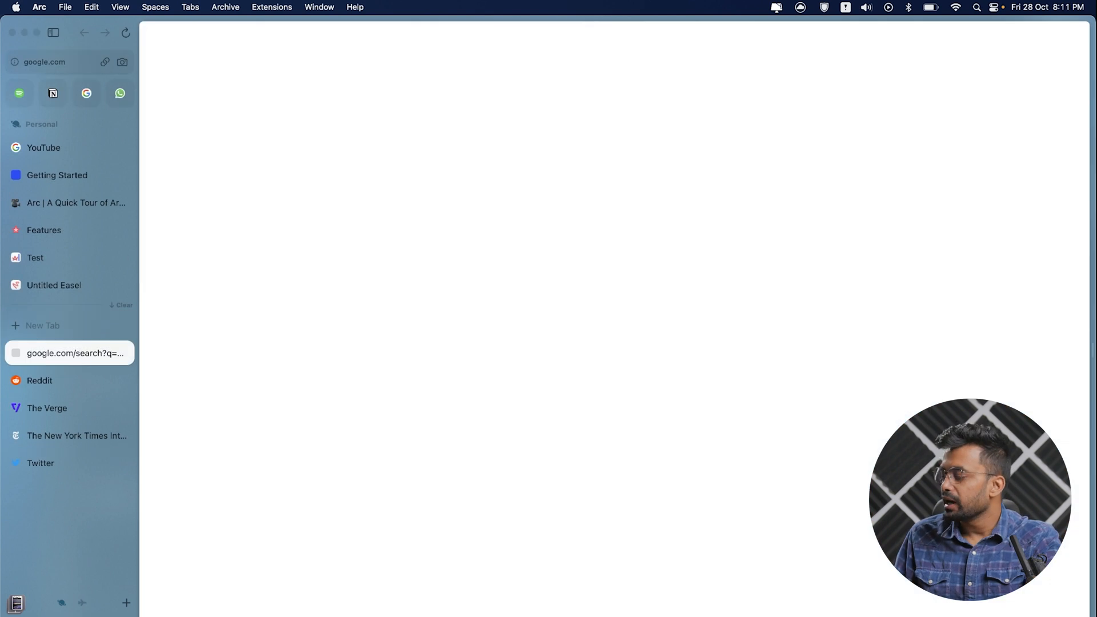
# Reveal the current tab in the sidebar and open a new tab for 'goo'.
pyautogui.click(70, 353)
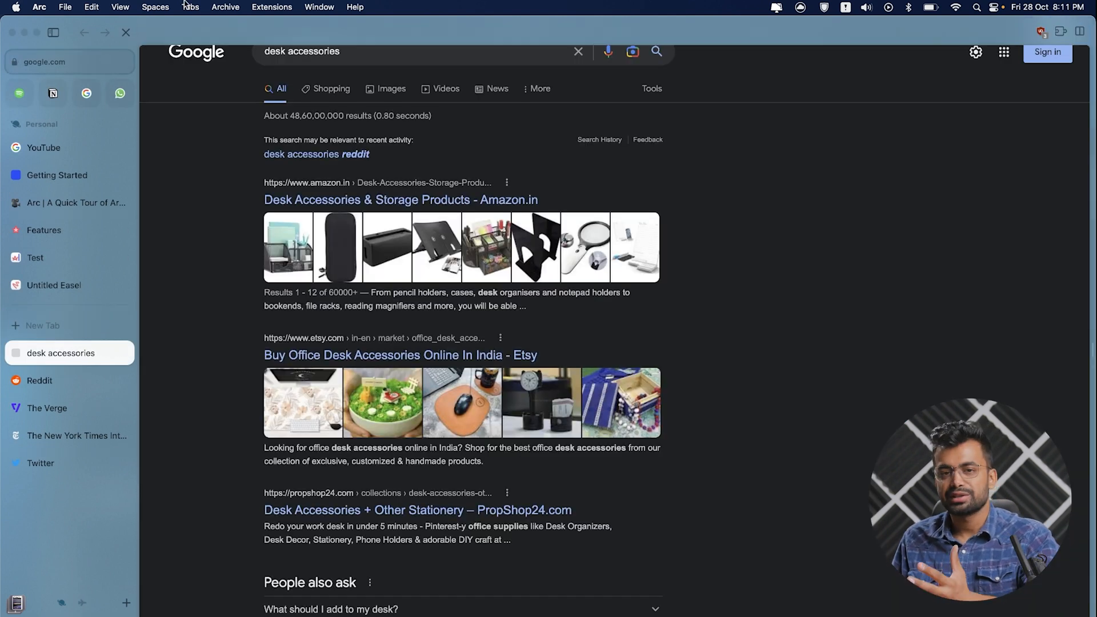
pyautogui.click(189, 7)
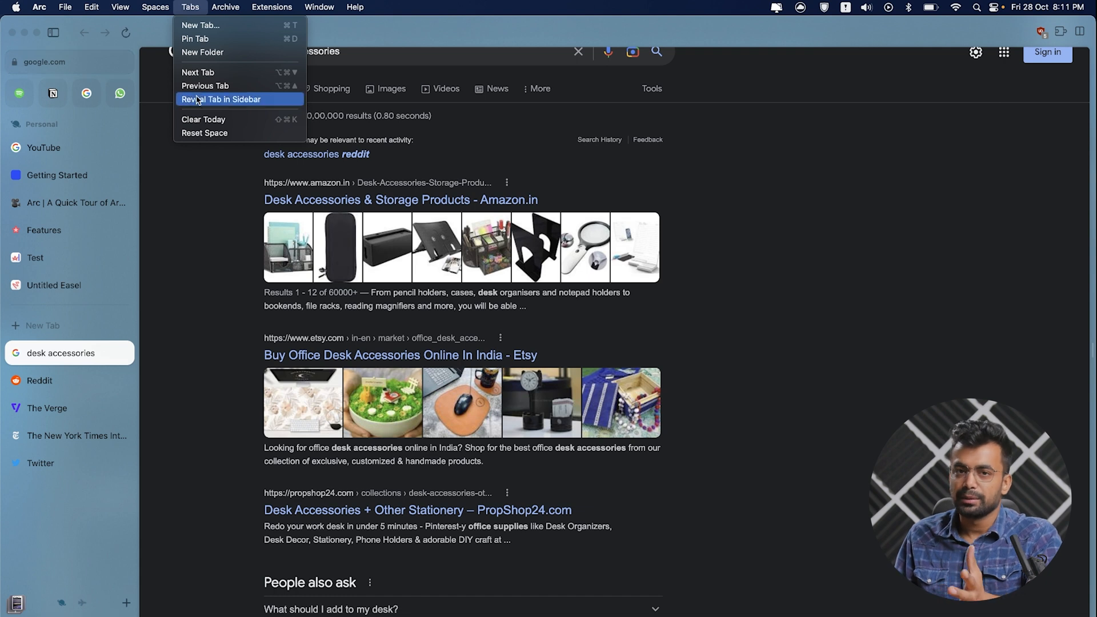
pyautogui.click(91, 6)
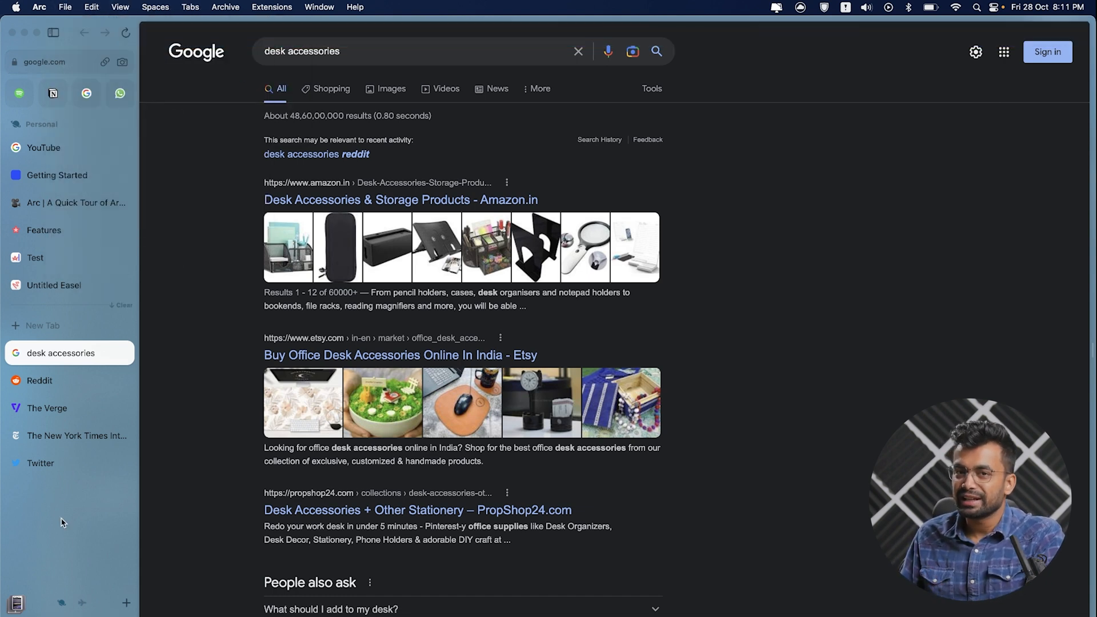
pyautogui.click(45, 325)
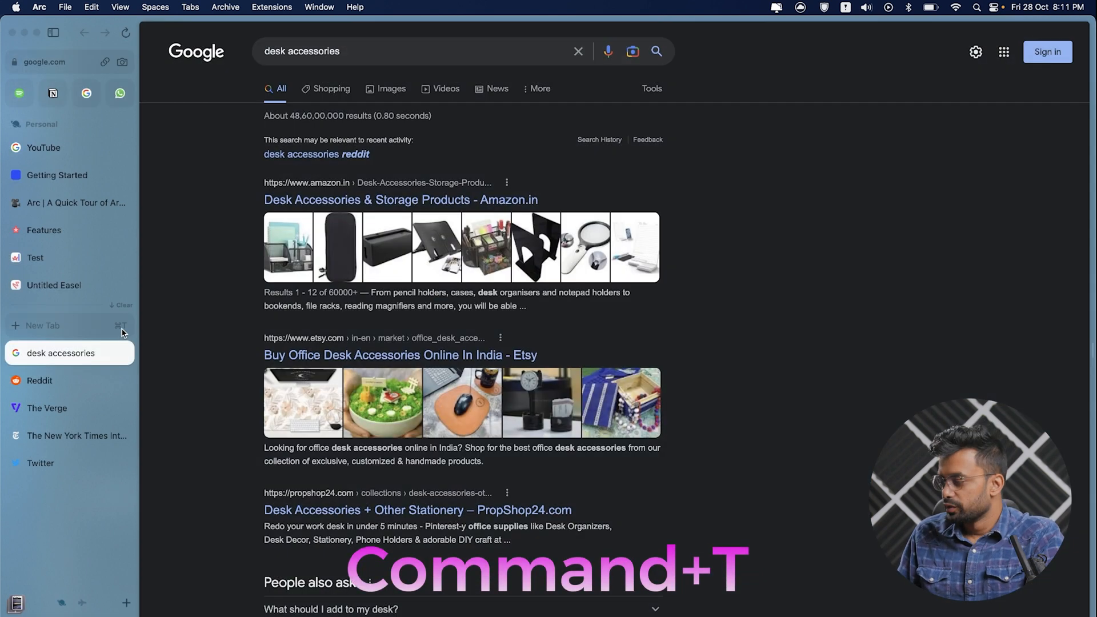
pyautogui.write('goo')
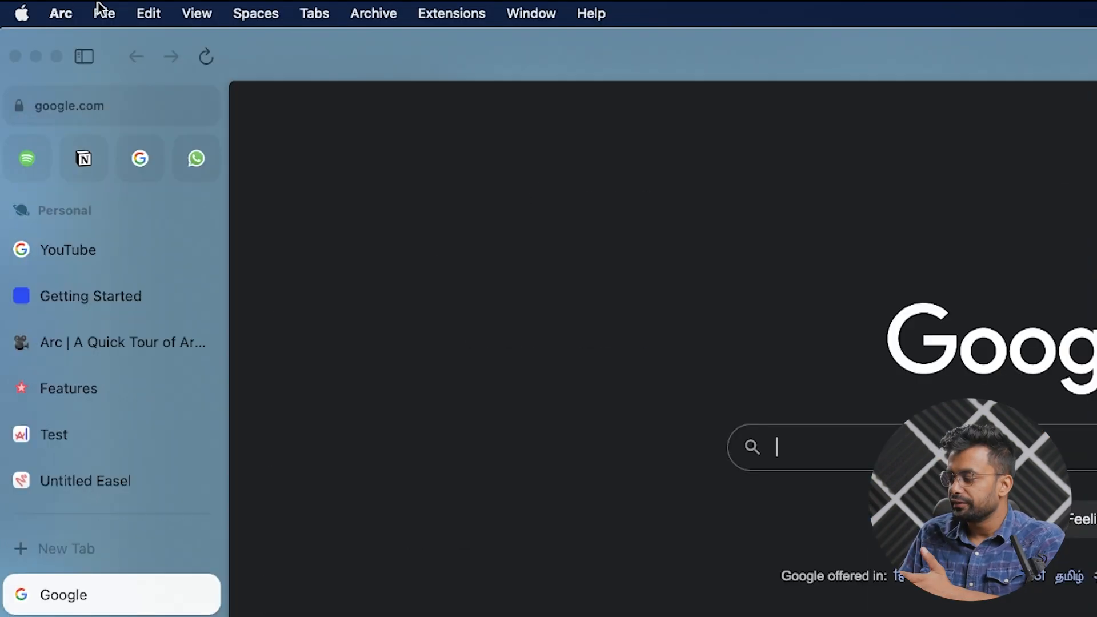
# Browse the File, View and Spaces menus, then switch to the Work space.
pyautogui.click(104, 12)
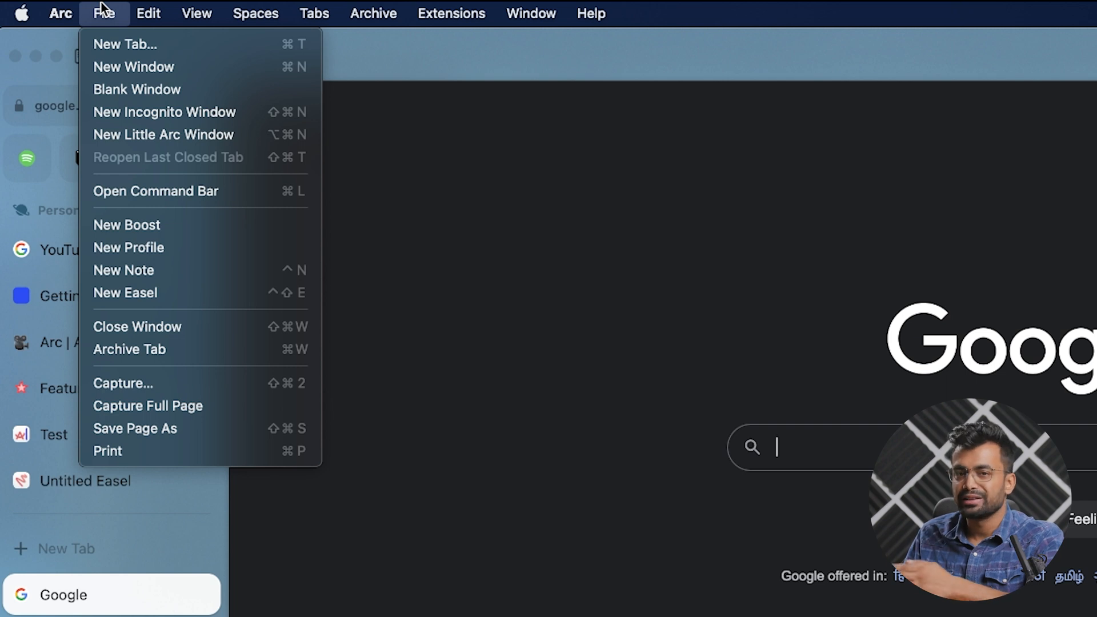
pyautogui.click(196, 13)
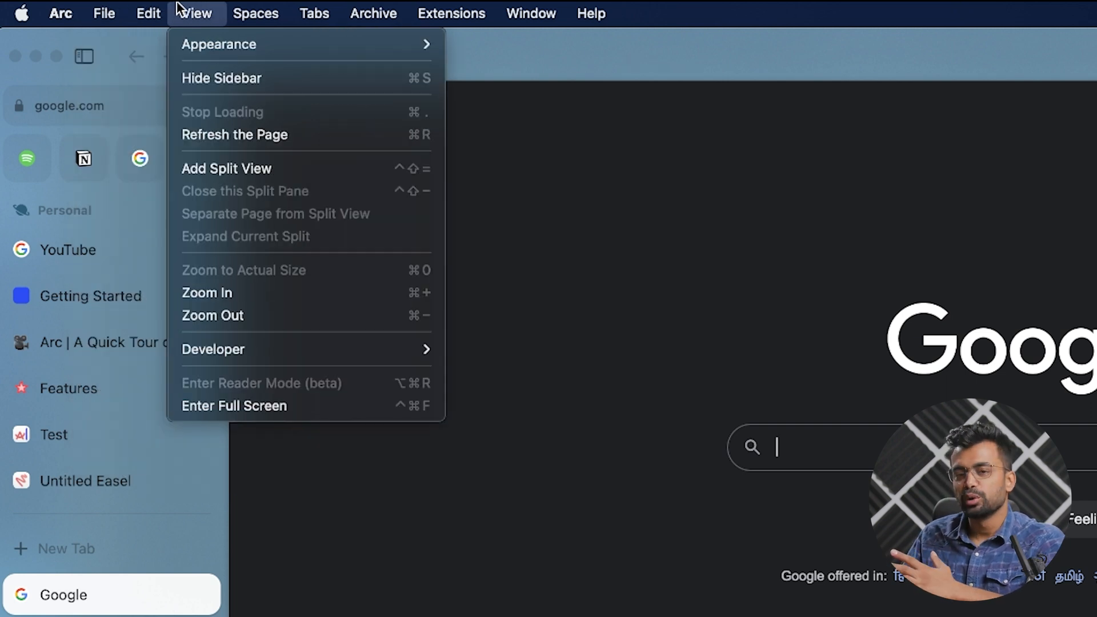
pyautogui.click(255, 14)
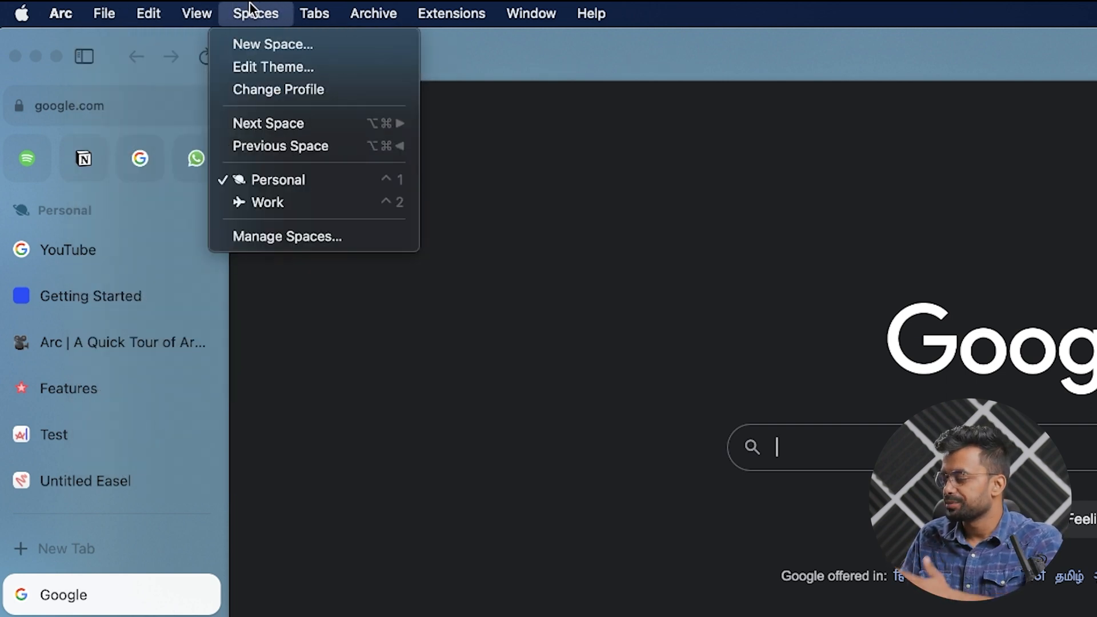
pyautogui.click(314, 13)
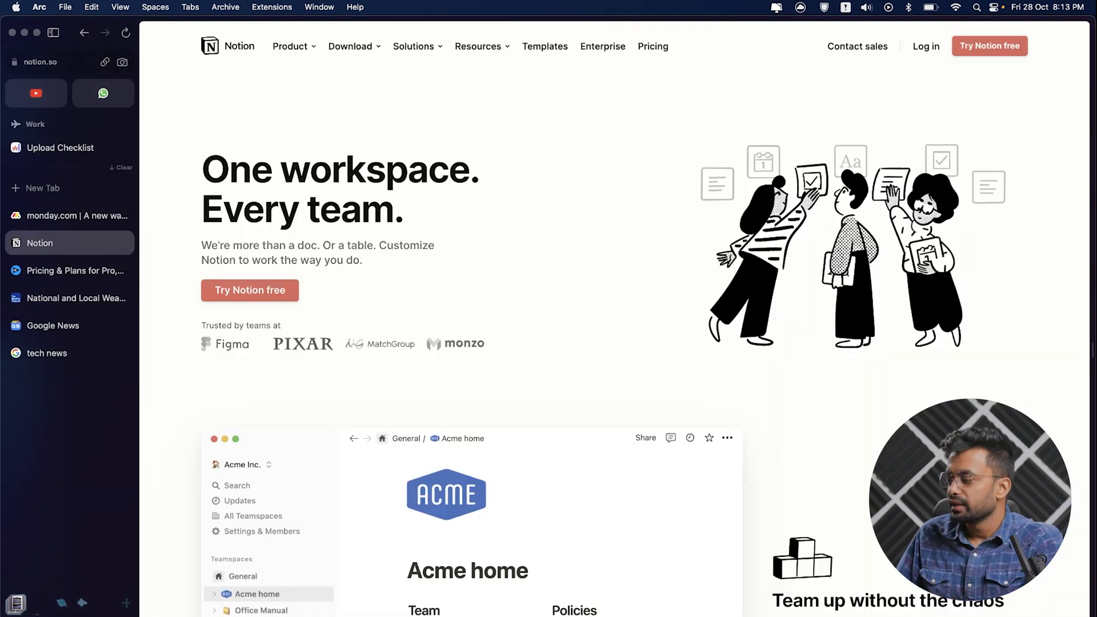
# Start creating a new profile from the File menu, then cancel it.
pyautogui.click(65, 7)
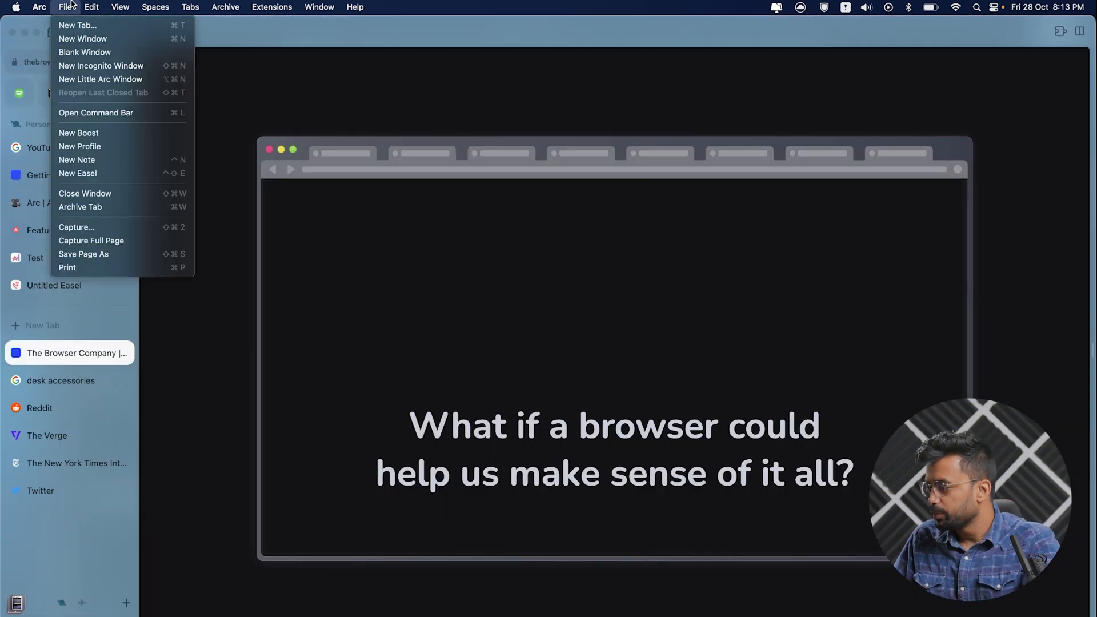
pyautogui.moveTo(101, 65)
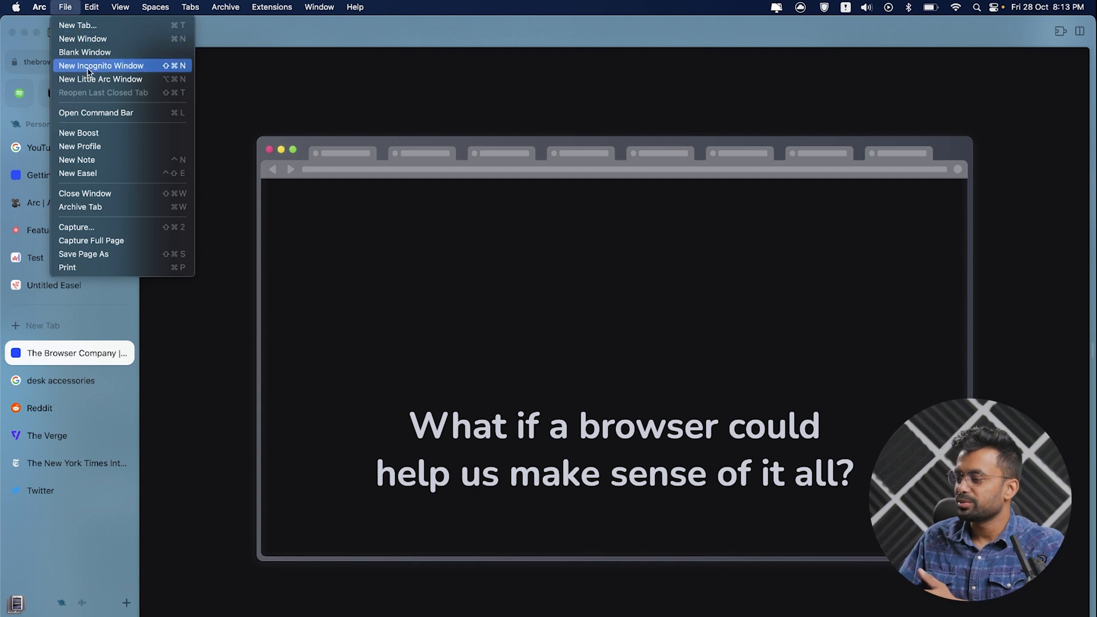
pyautogui.click(80, 147)
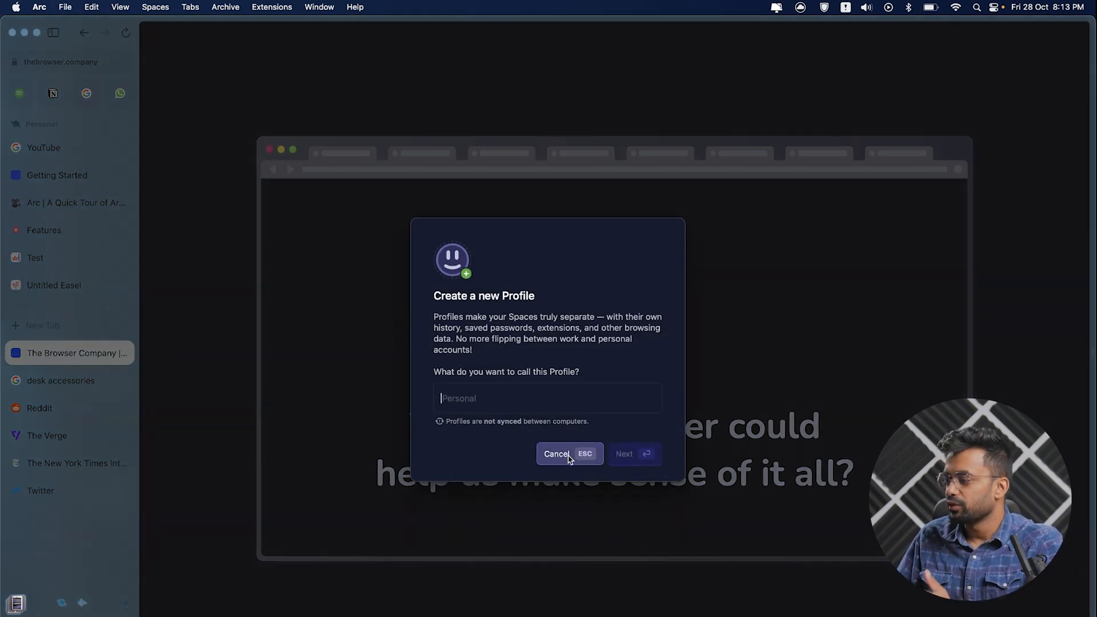
pyautogui.click(555, 453)
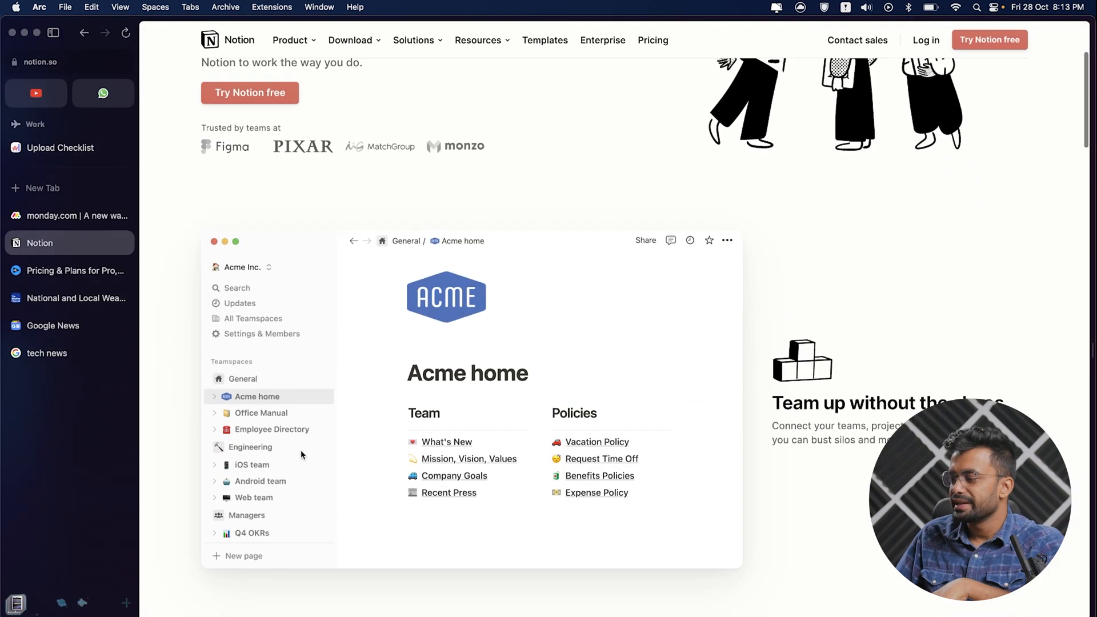
# Scroll the Notion page and try a colour for the Work space theme.
pyautogui.scroll(-3)
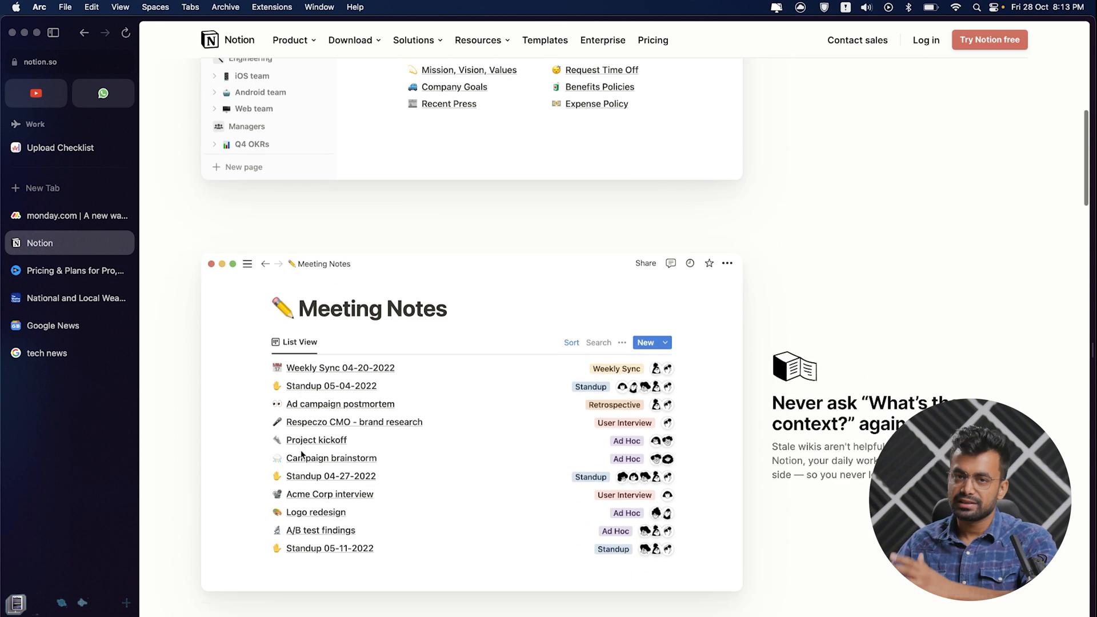
pyautogui.scroll(-3)
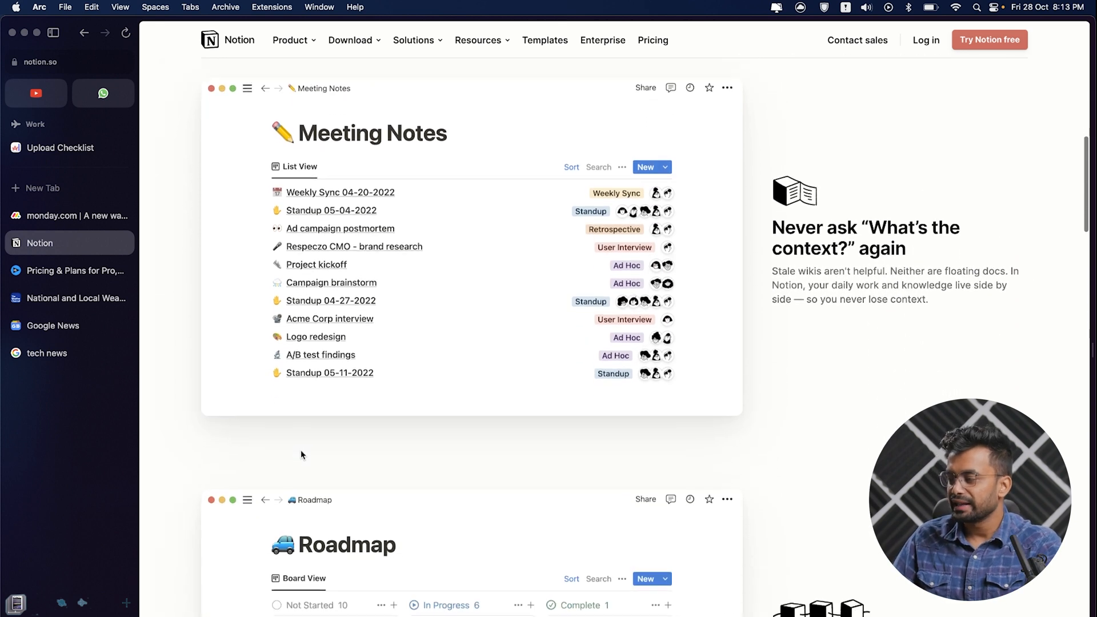
pyautogui.scroll(-3)
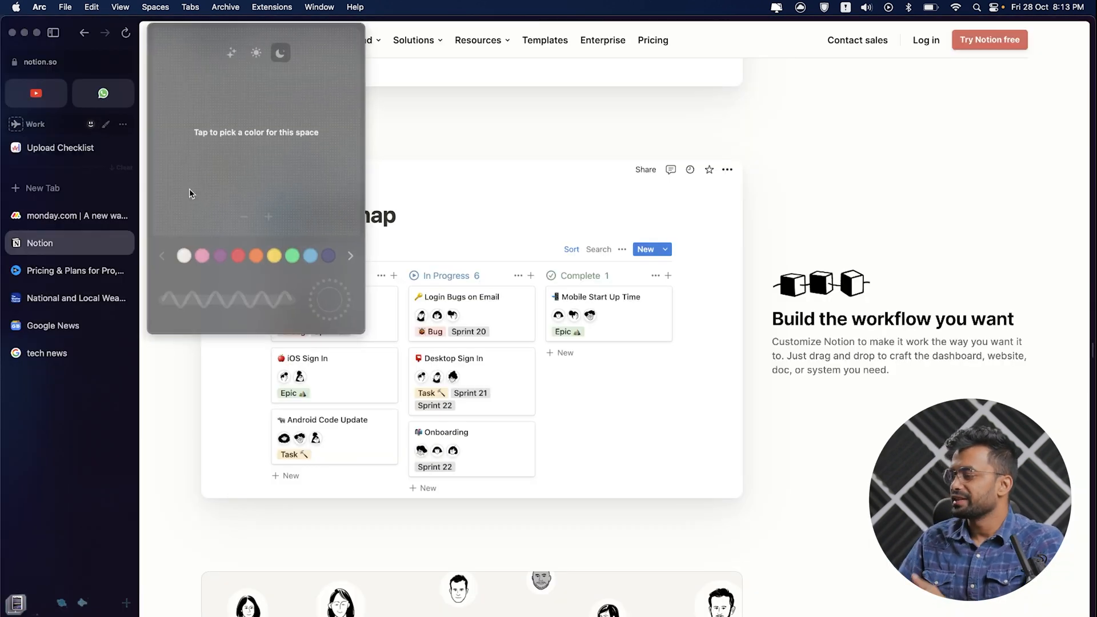
pyautogui.click(237, 255)
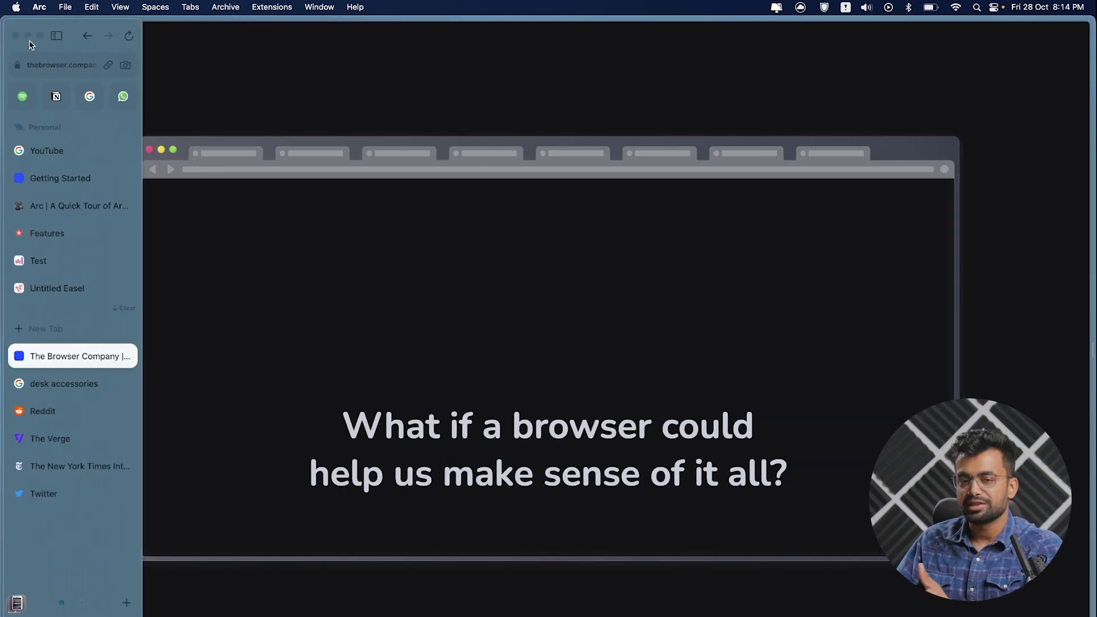
pyautogui.moveTo(57, 36)
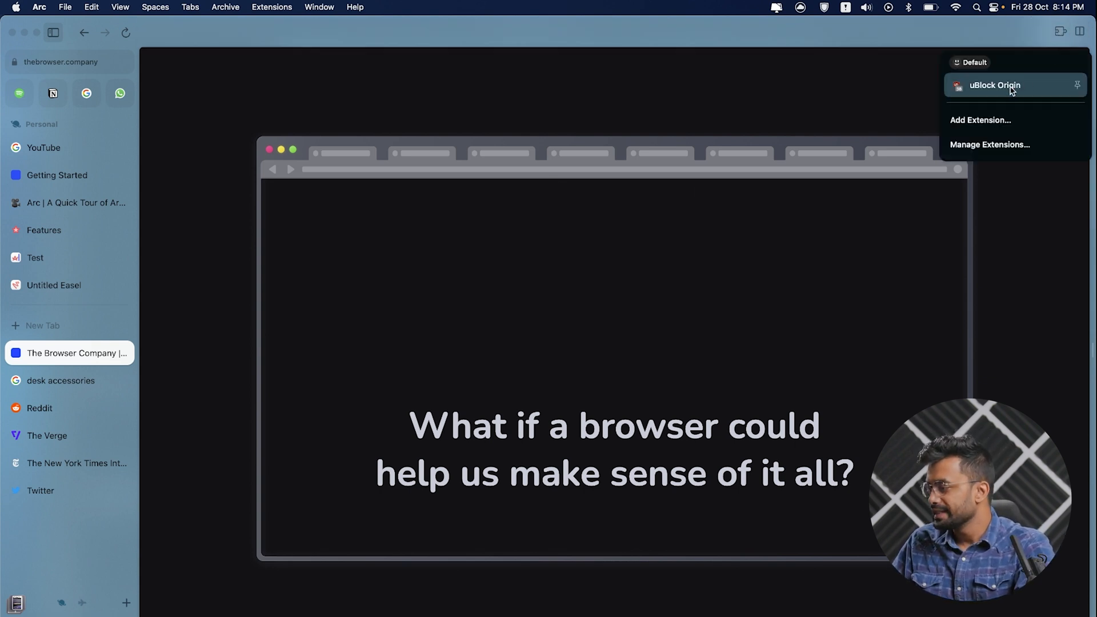
pyautogui.moveTo(1077, 84)
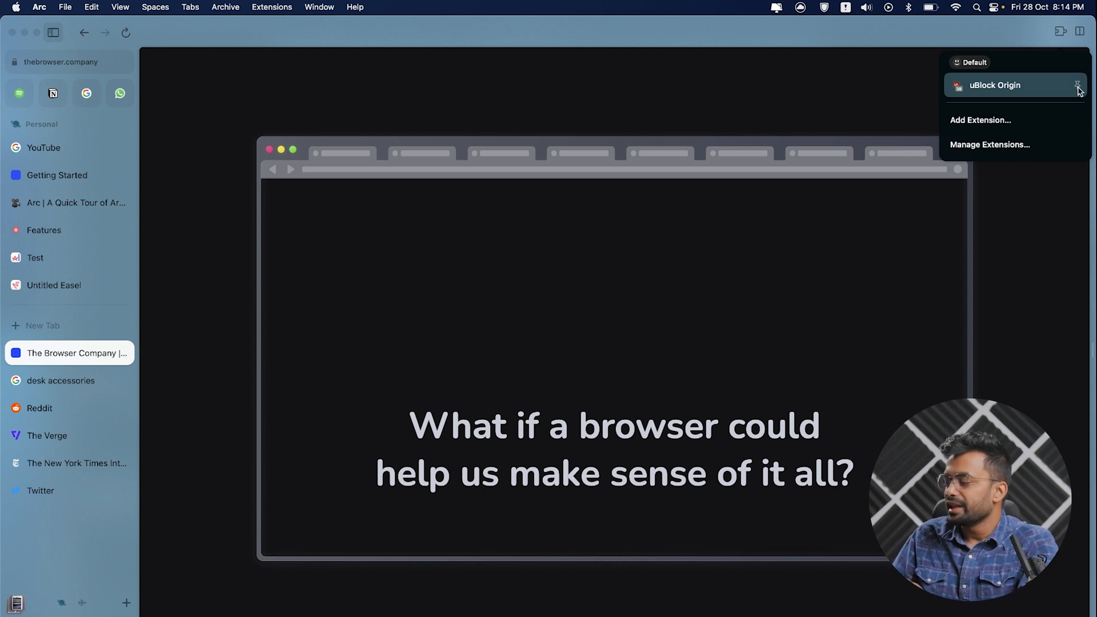
# Pin the uBlock Origin extension from the Extensions menu.
pyautogui.click(1058, 32)
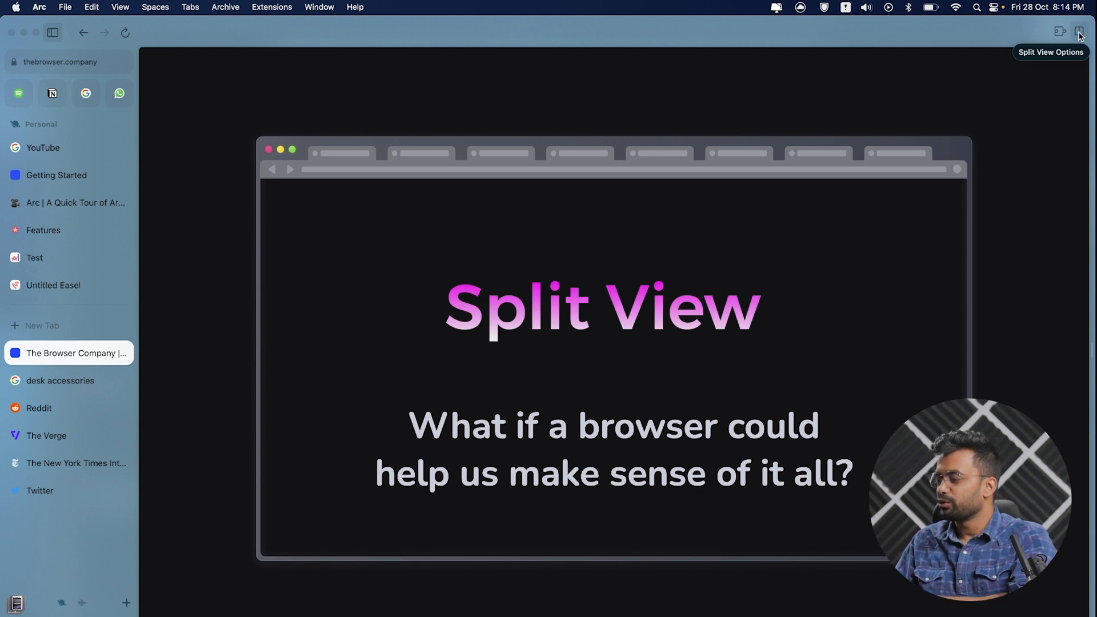
# Scroll The Browser Company page in split view, then switch to the Reddit feed.
pyautogui.click(1079, 32)
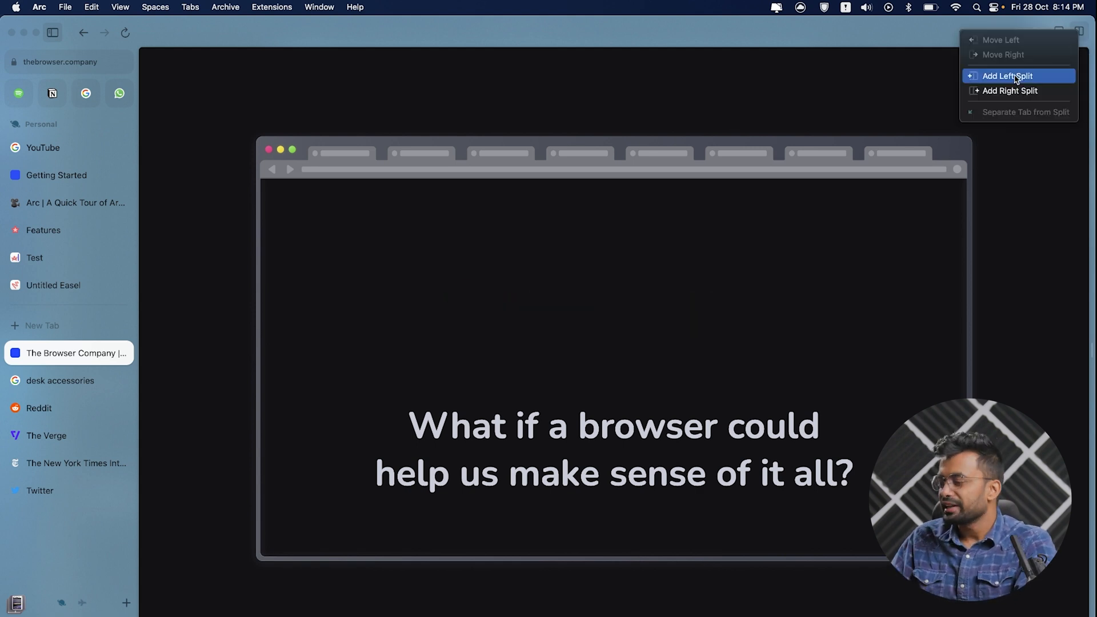
pyautogui.moveTo(1040, 77)
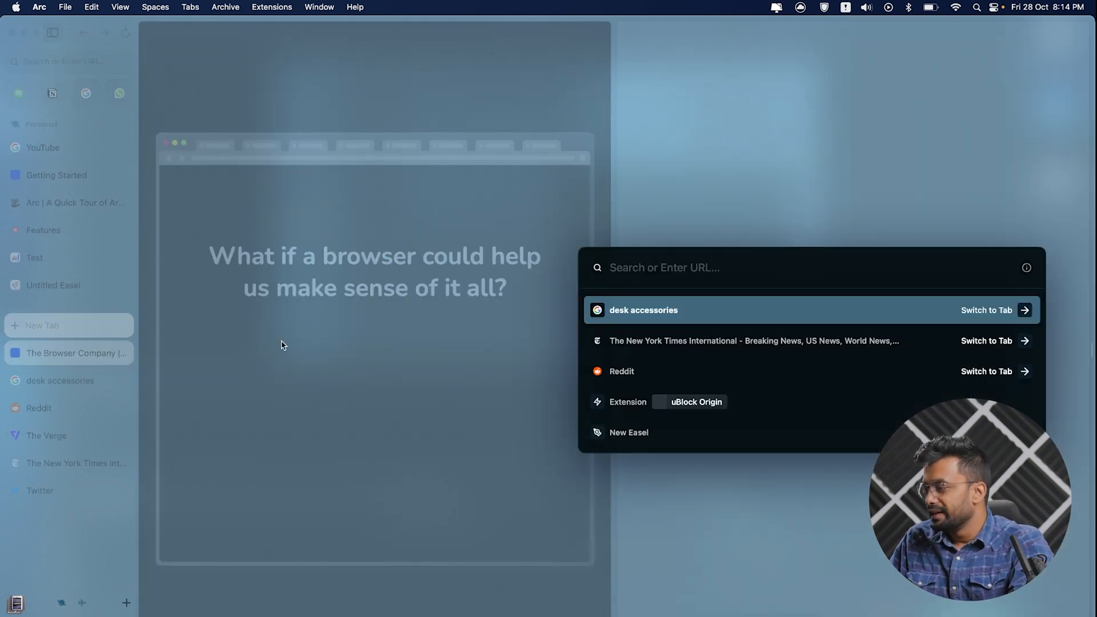
pyautogui.click(642, 310)
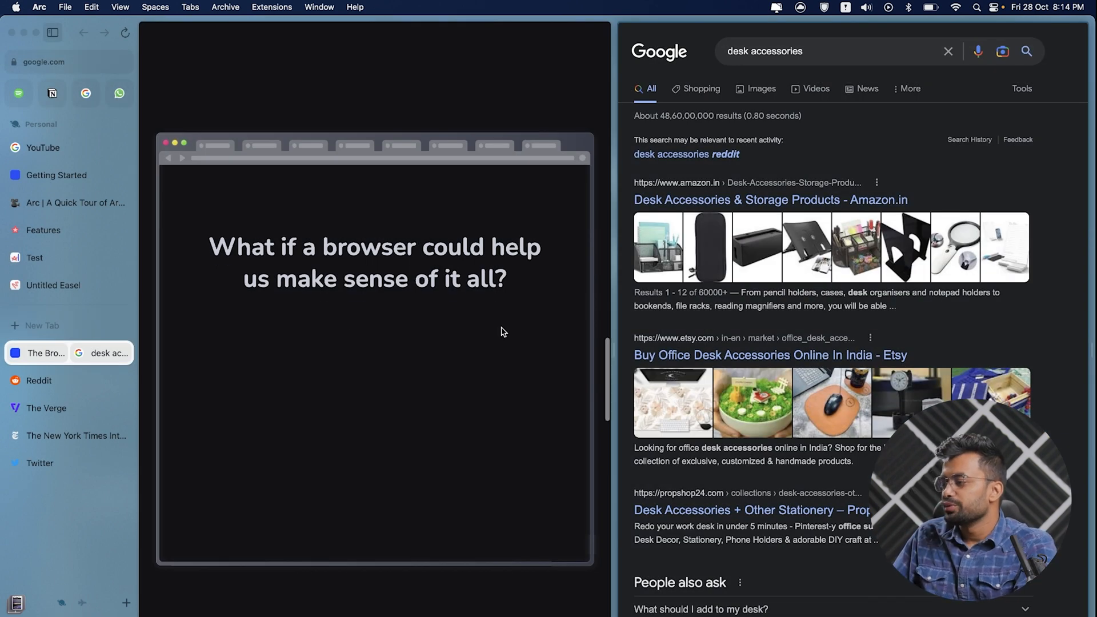
pyautogui.scroll(-3)
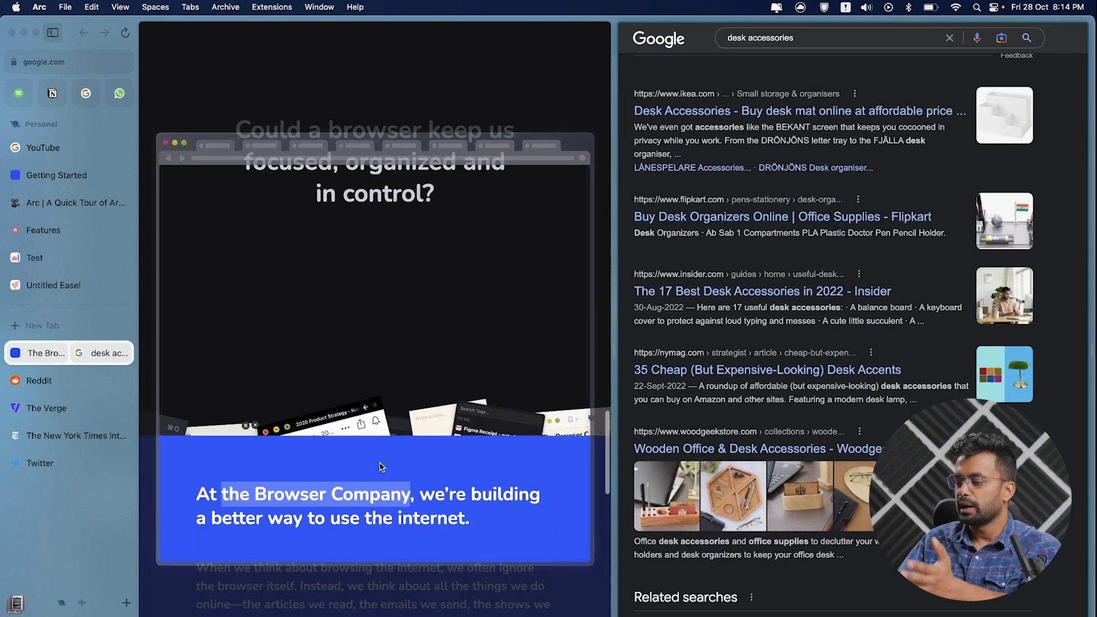
pyautogui.scroll(-3)
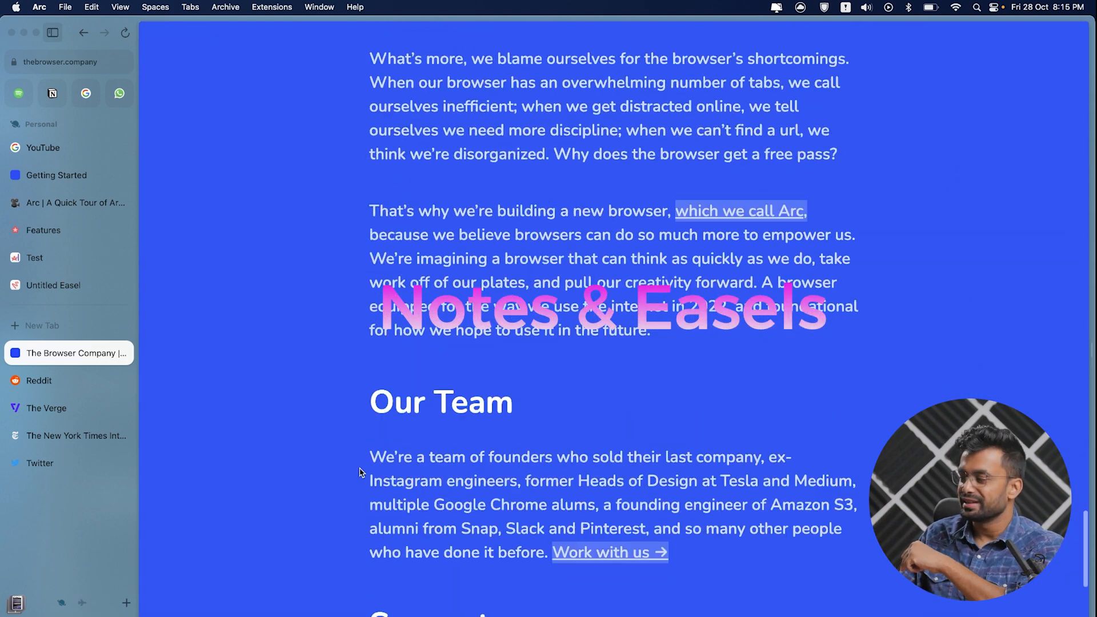
pyautogui.scroll(-3)
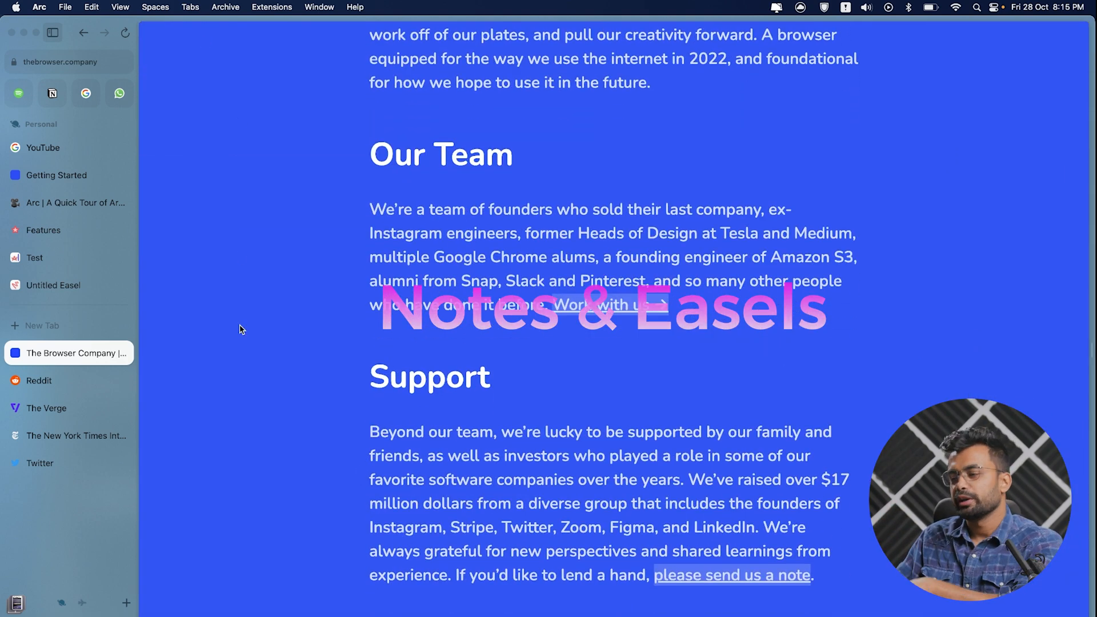
pyautogui.scroll(-3)
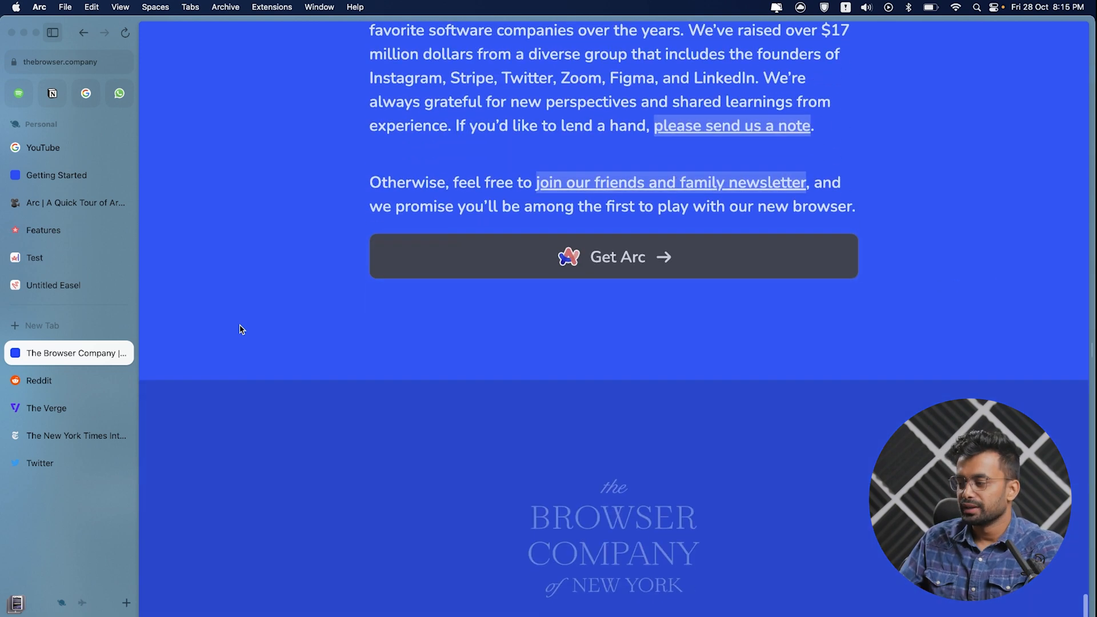
pyautogui.scroll(3)
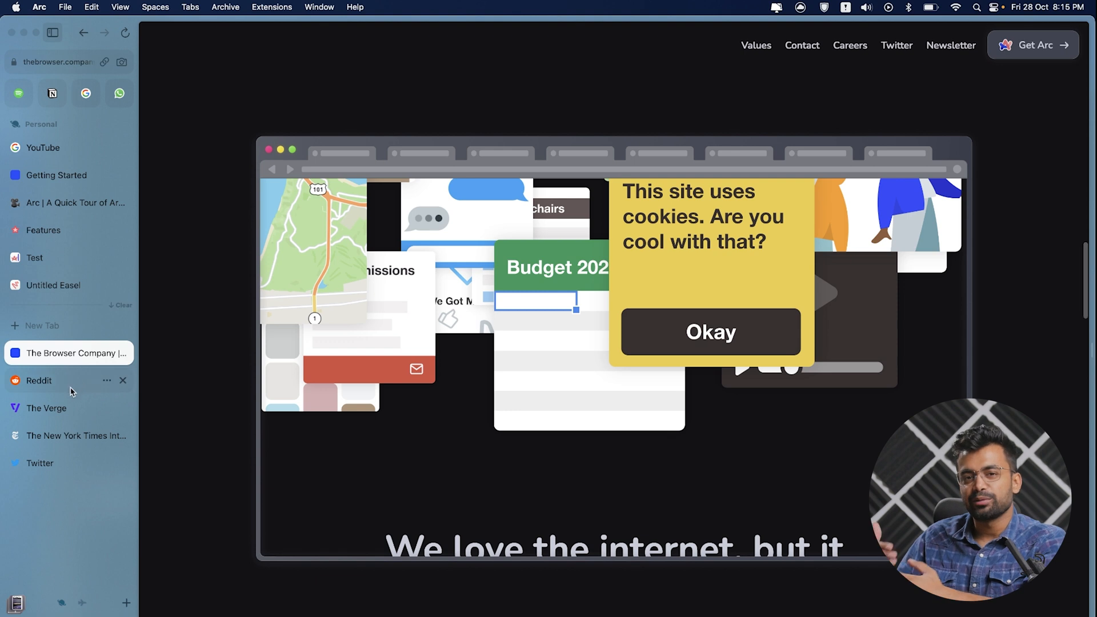
pyautogui.click(39, 380)
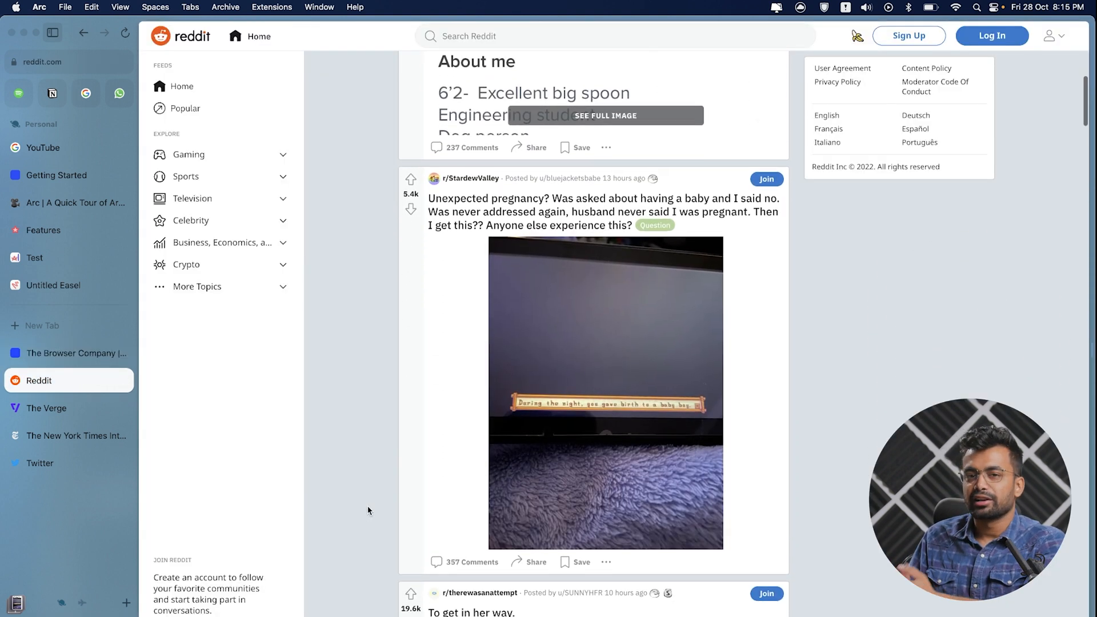
# Create a new note titled 'Video Upload checklist' and start writing its body.
pyautogui.click(65, 7)
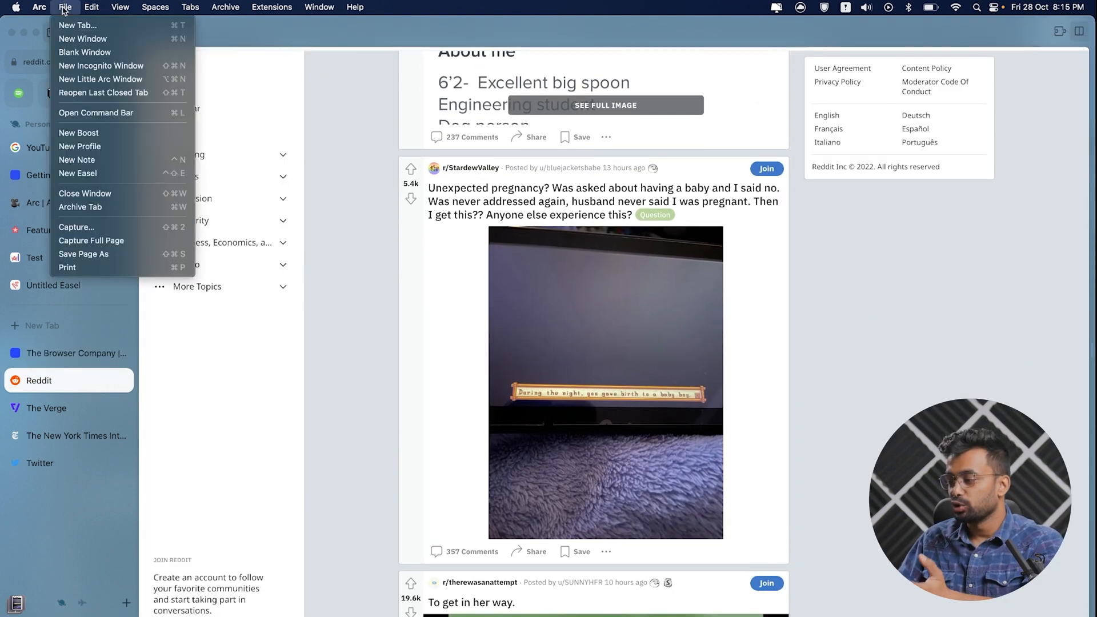
pyautogui.moveTo(77, 159)
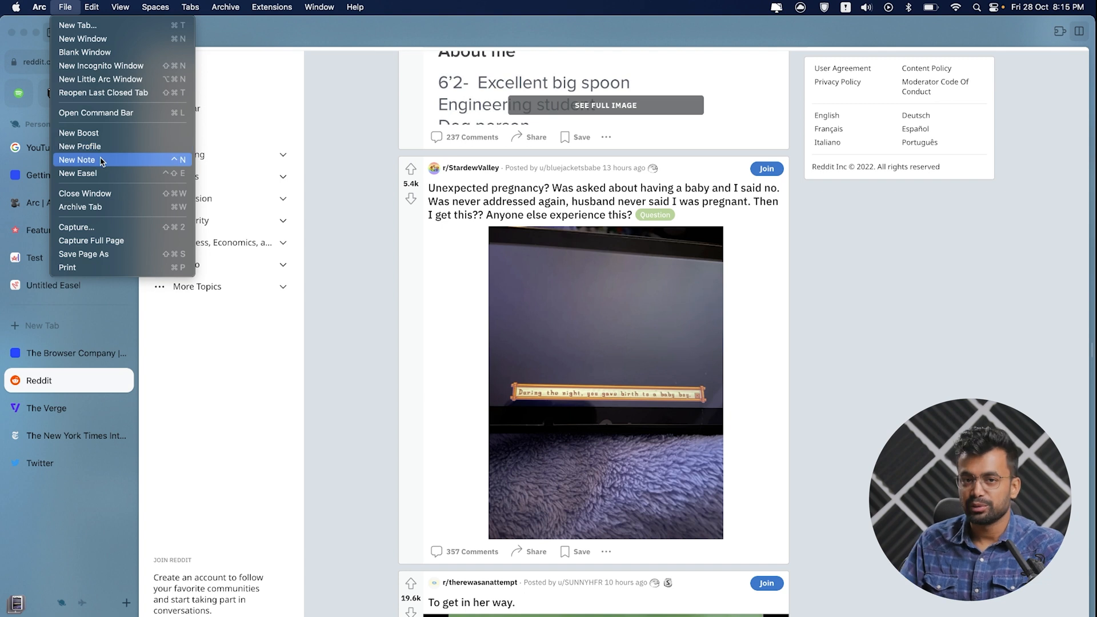
pyautogui.click(78, 160)
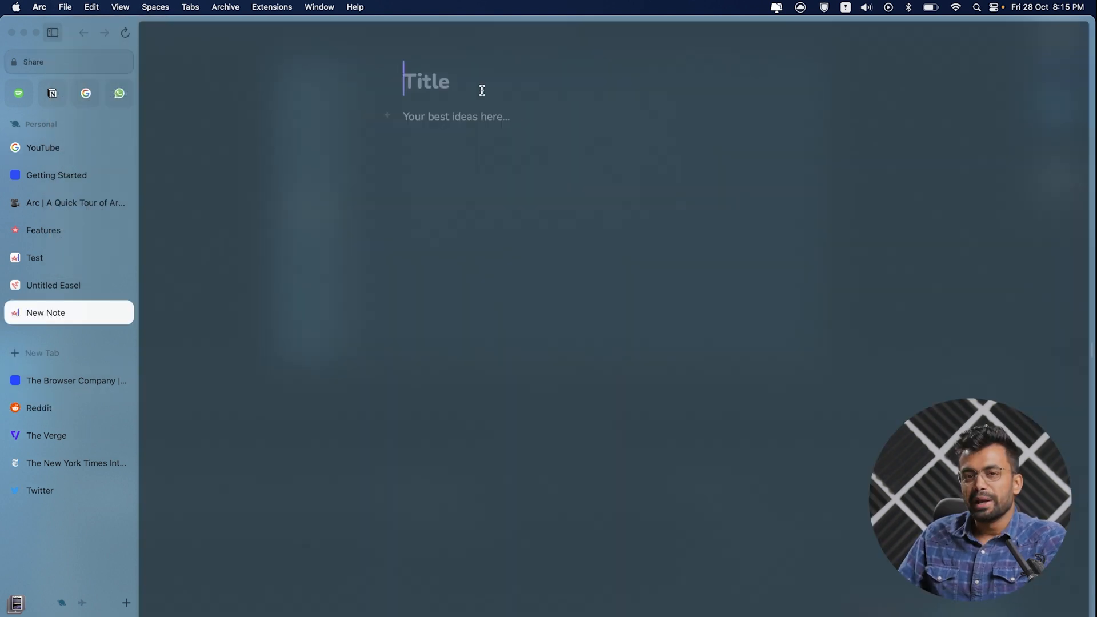
pyautogui.write('V')
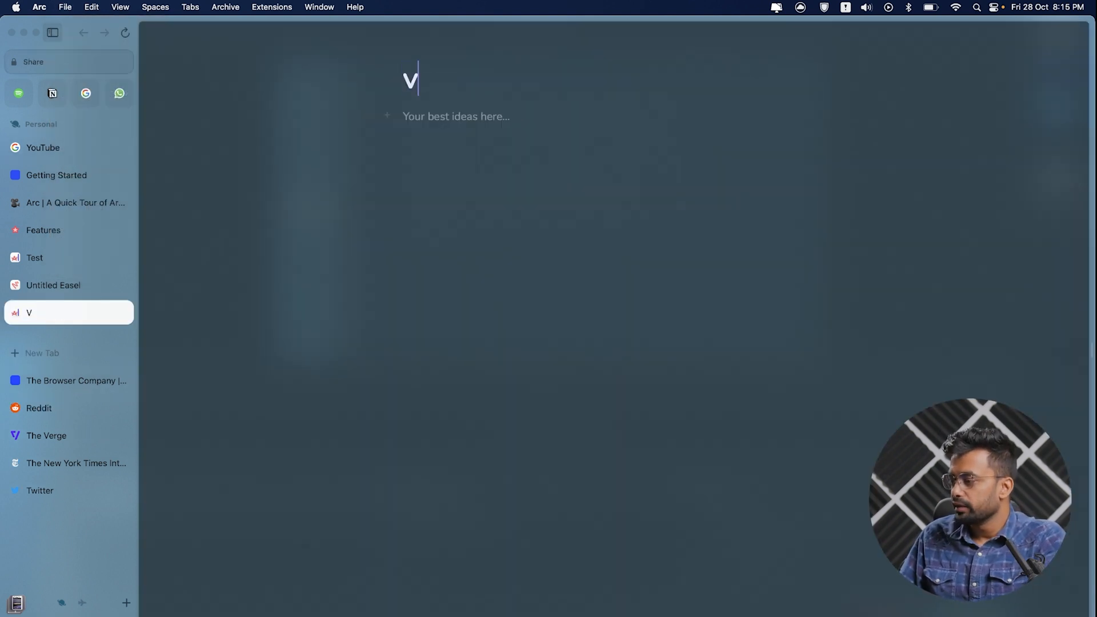
pyautogui.write('ideo Upload che')
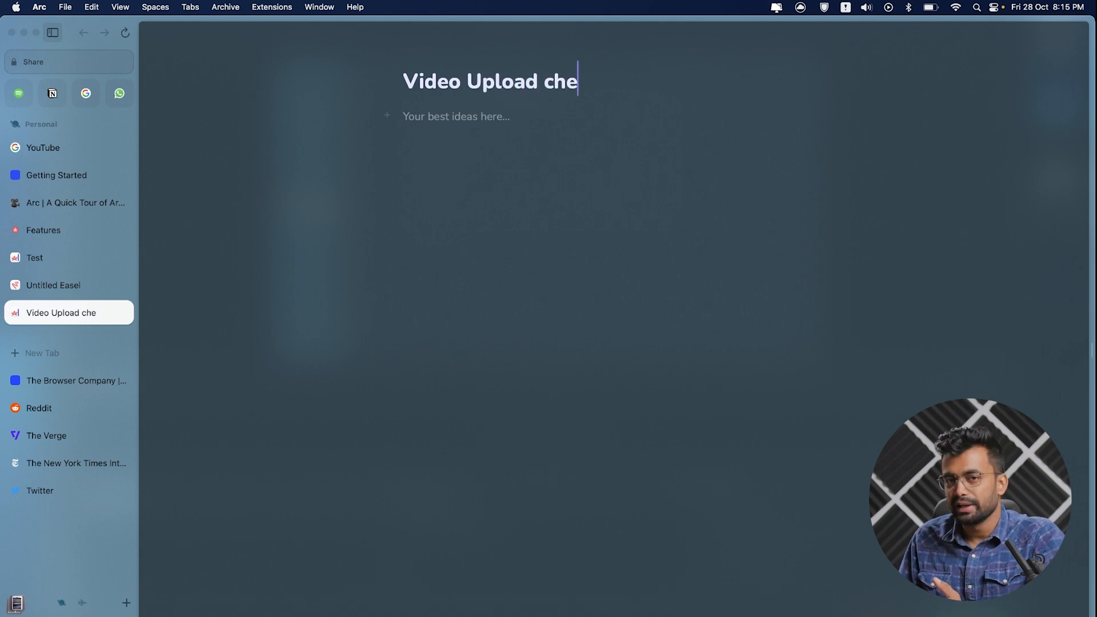
pyautogui.write('cklist')
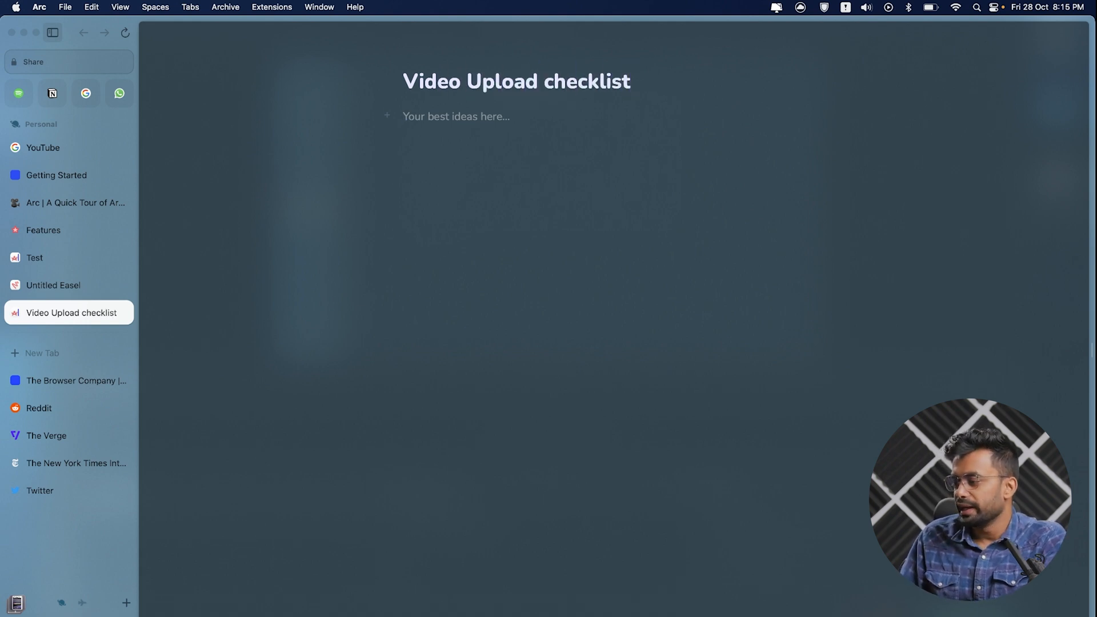
pyautogui.click(1063, 588)
pyautogui.write('title')
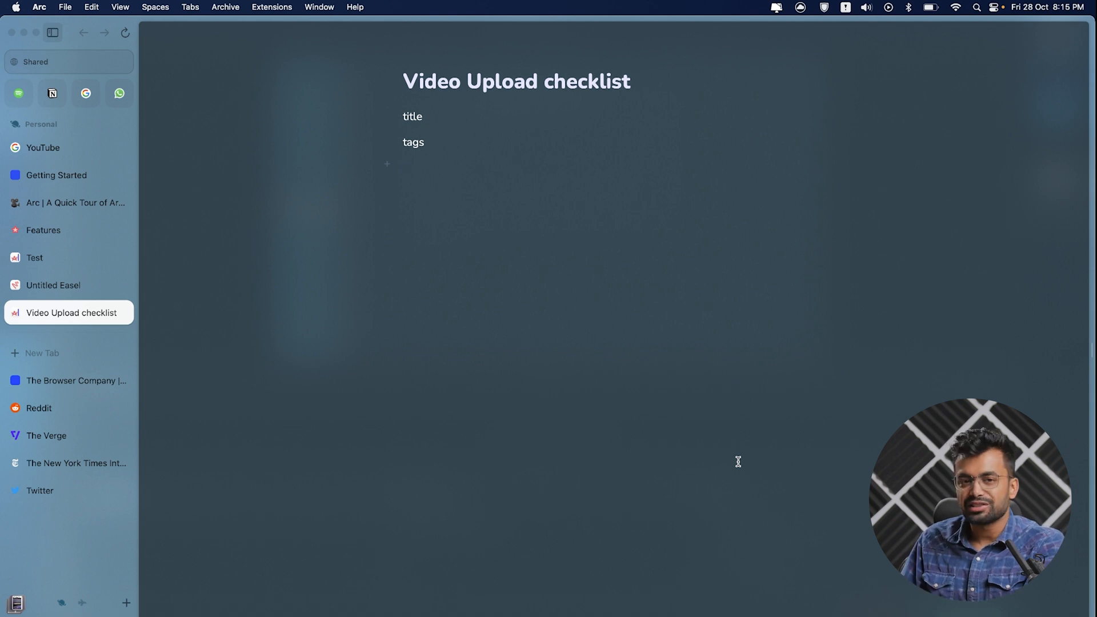
# Create a 'New Project Idea' easel, then type 'Reddi' to return to Reddit.
pyautogui.click(404, 166)
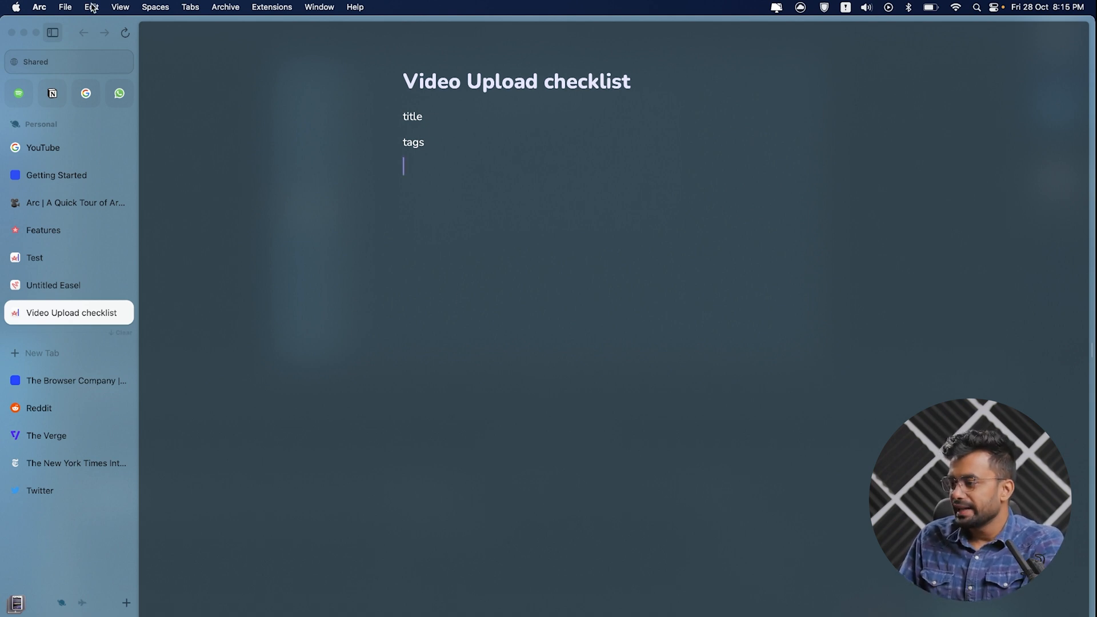
pyautogui.click(65, 7)
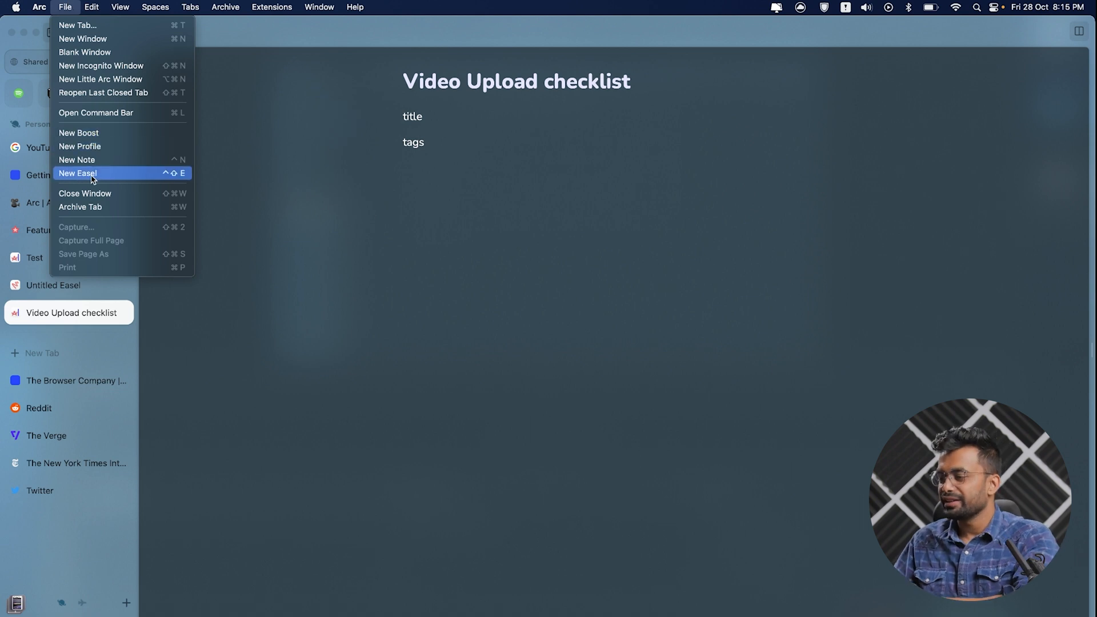
pyautogui.click(78, 173)
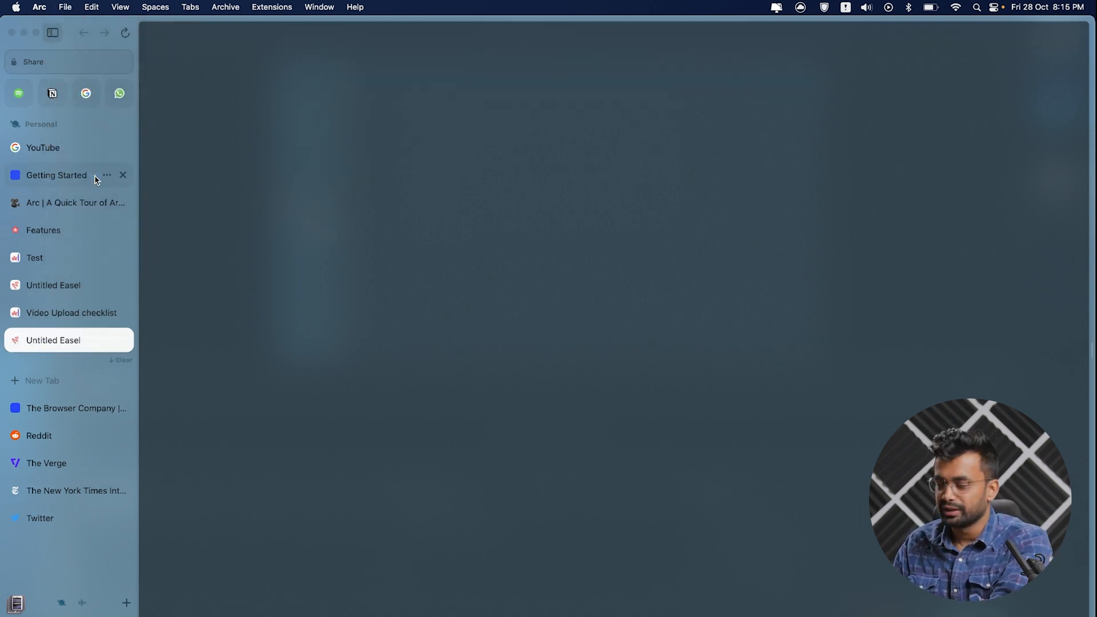
pyautogui.doubleClick(580, 69)
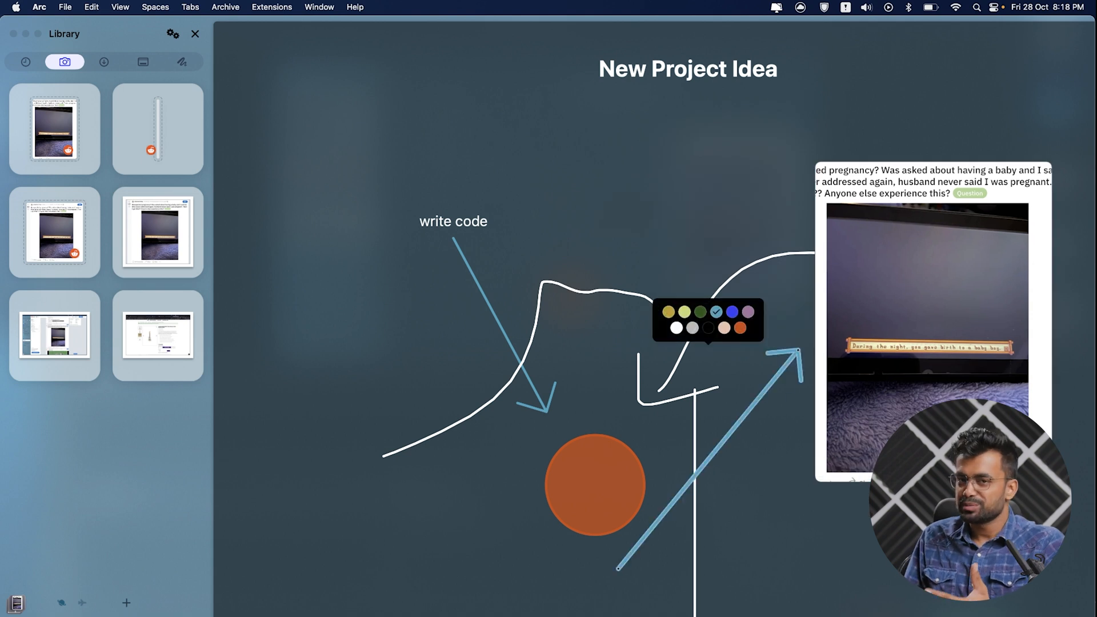
pyautogui.write('Reddit.com')
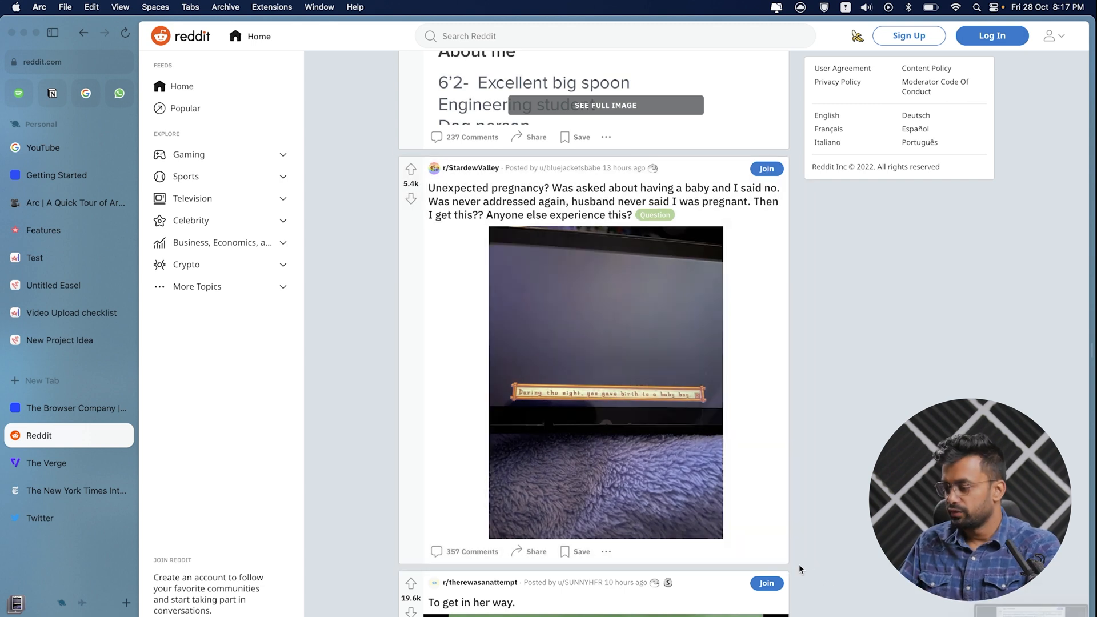
pyautogui.moveTo(838, 523)
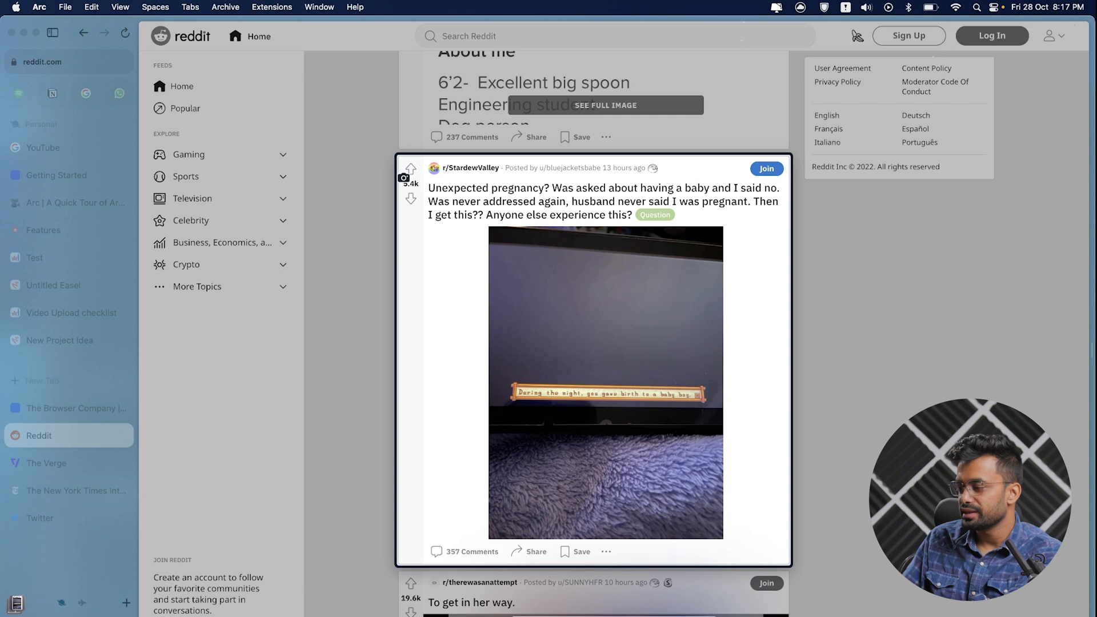
# Capture the Reddit post, save it to the Library, then capture its image tighter.
pyautogui.click(404, 177)
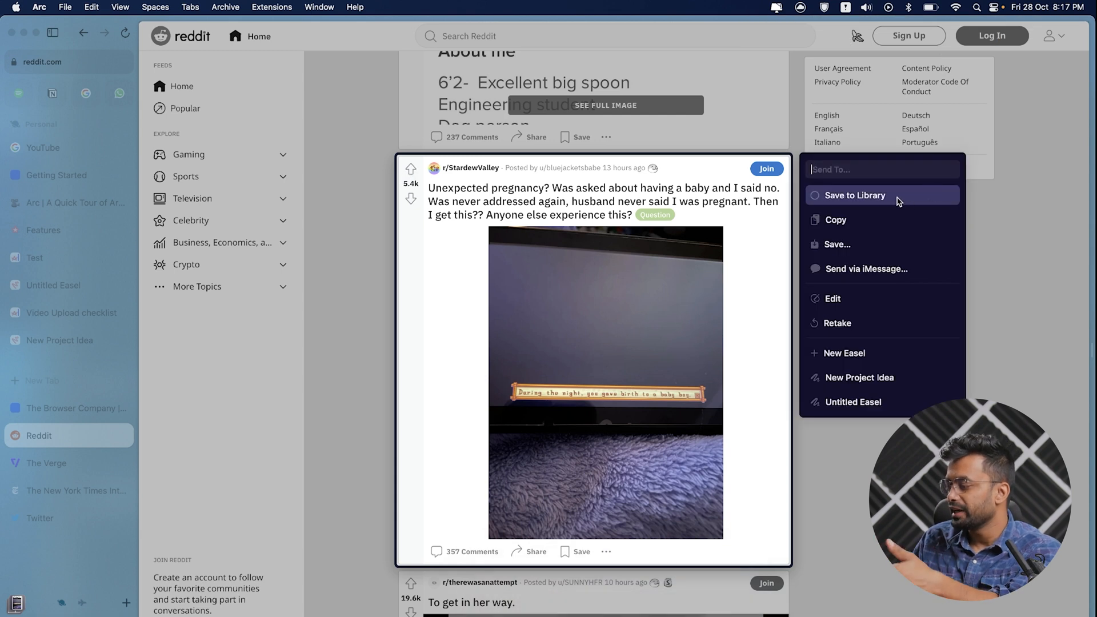
pyautogui.click(853, 195)
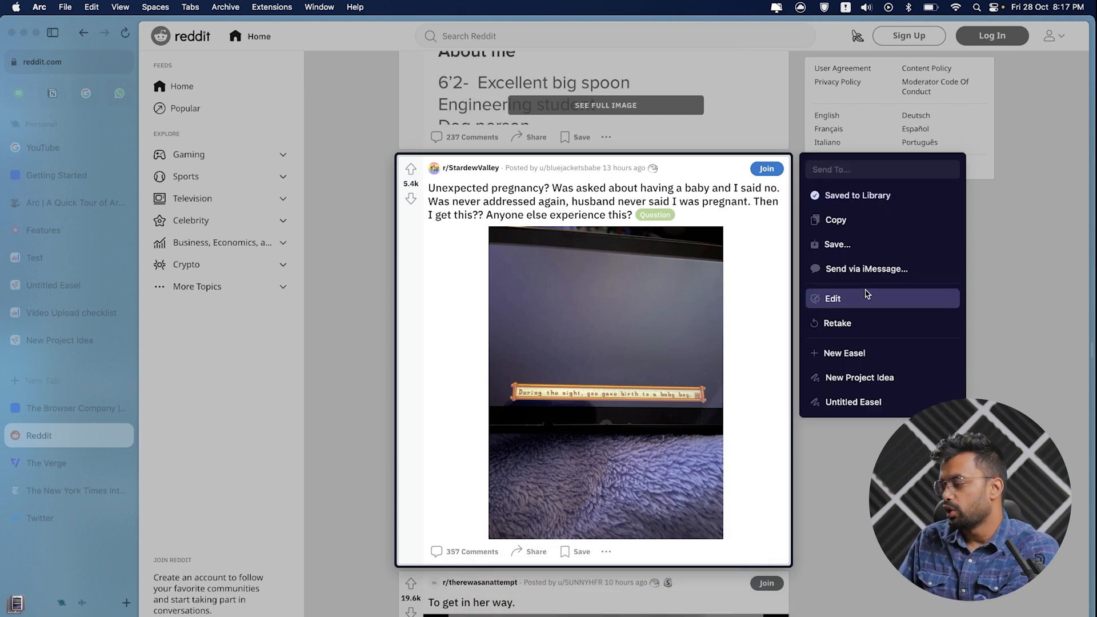
pyautogui.moveTo(1023, 290)
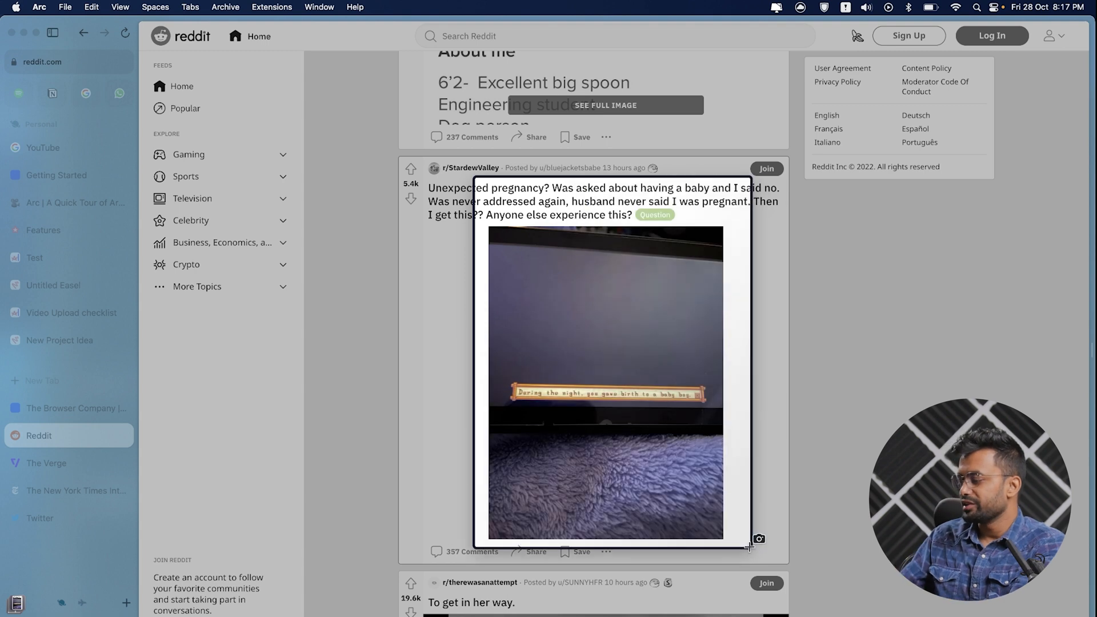
pyautogui.click(758, 539)
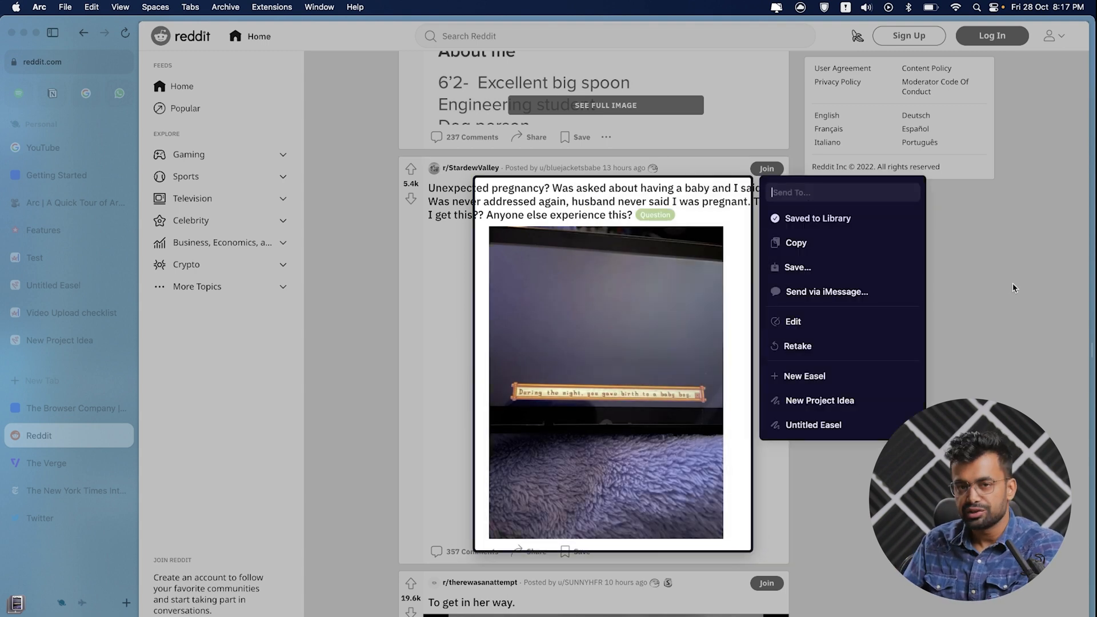
pyautogui.click(1013, 288)
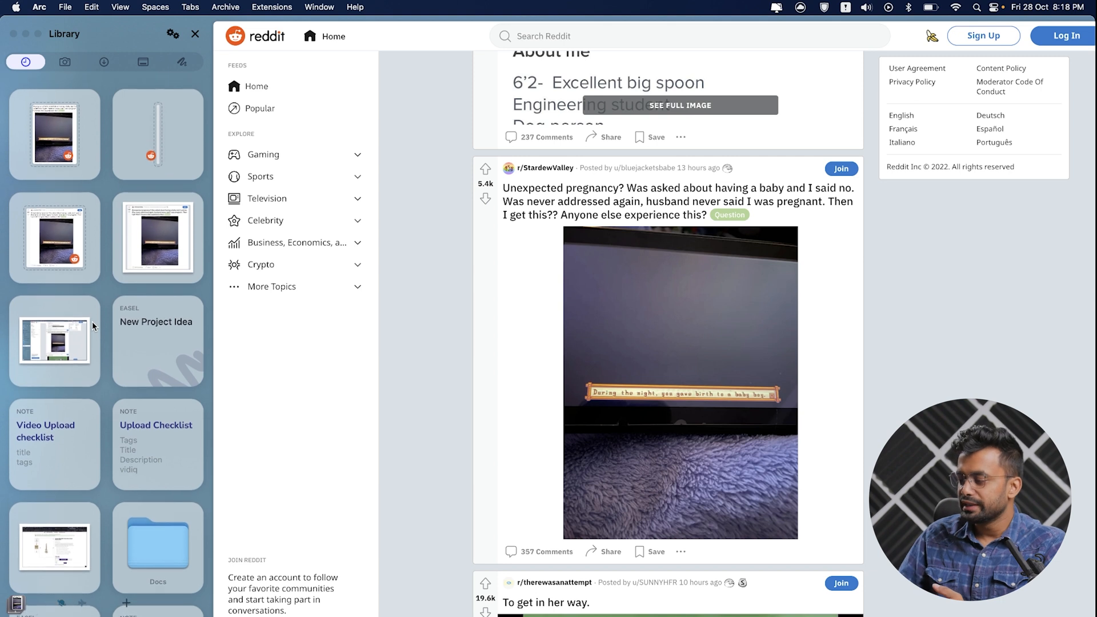
# Filter the Library through Captures, Downloads and Notes/Easels, ending on Captures.
pyautogui.scroll(-3)
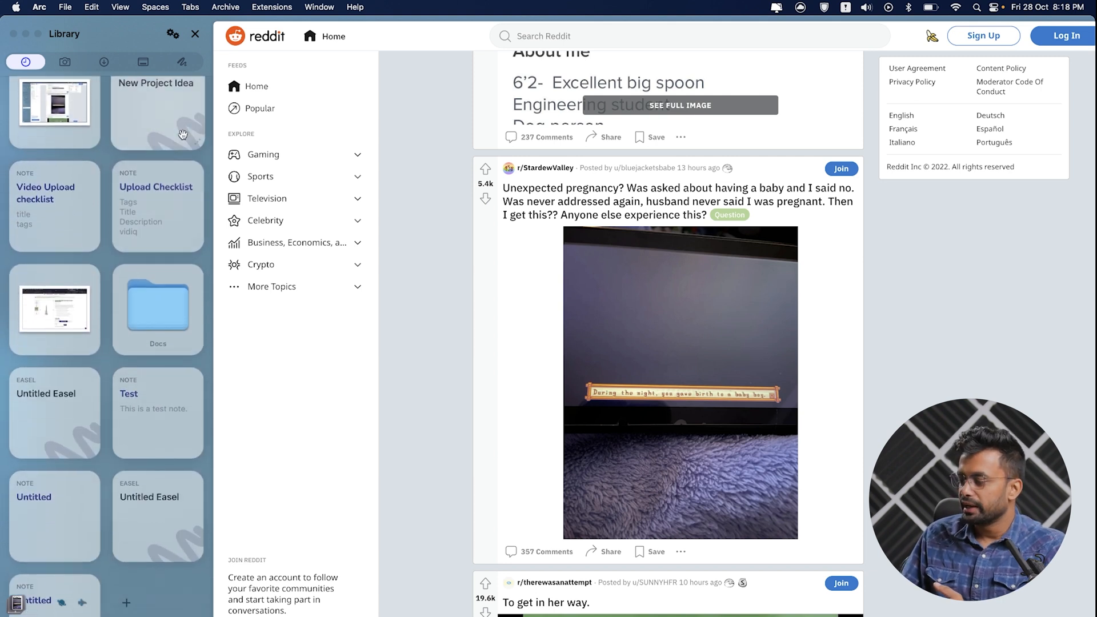
pyautogui.click(64, 62)
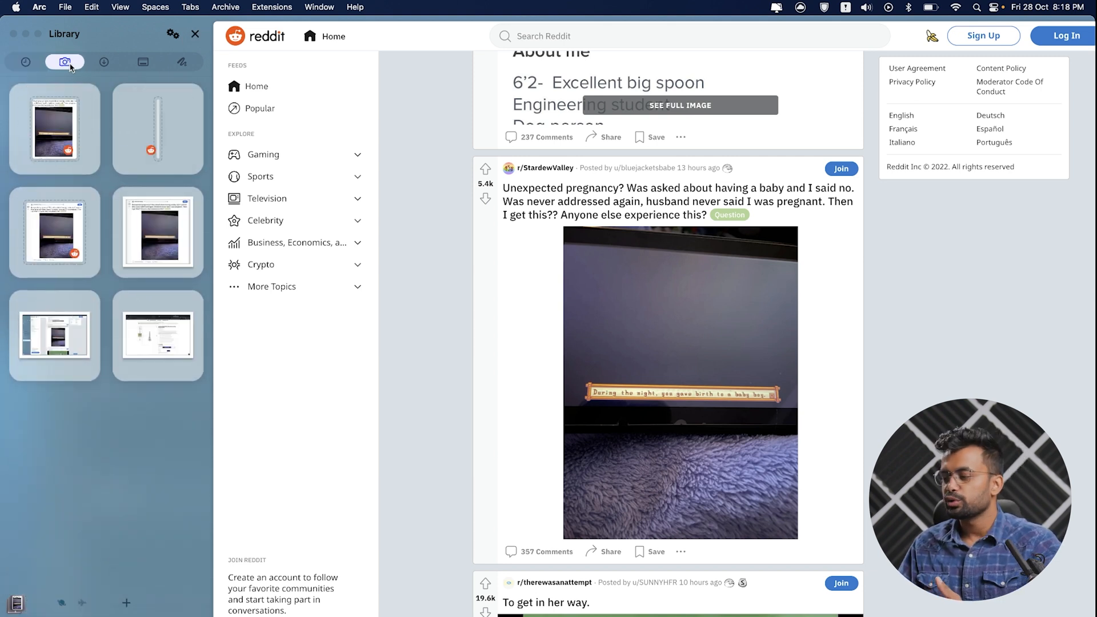
pyautogui.click(103, 61)
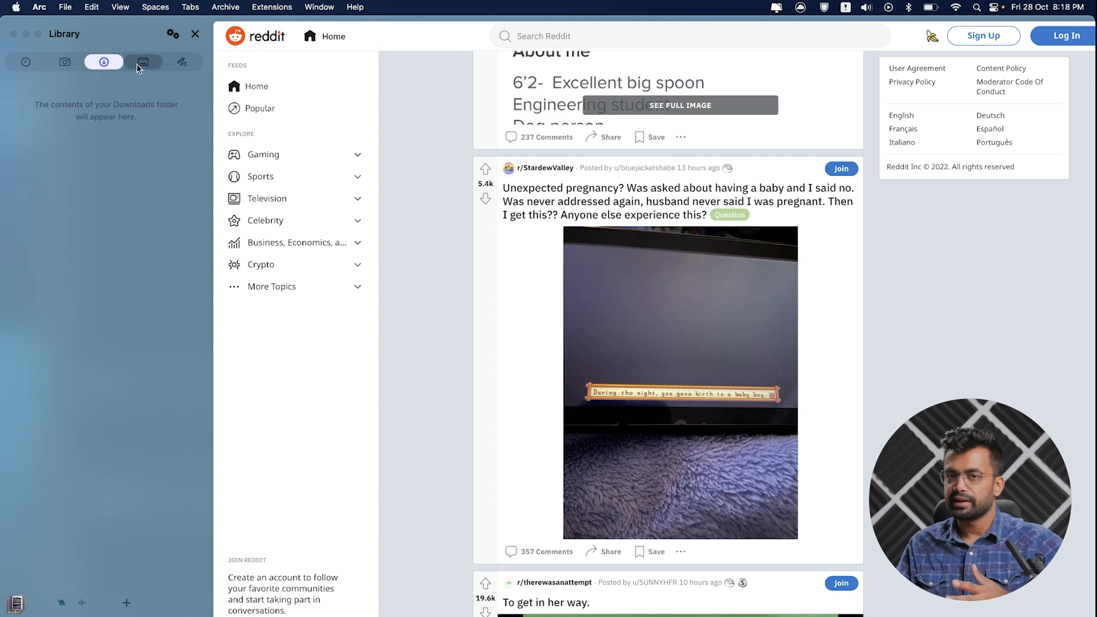
pyautogui.click(181, 61)
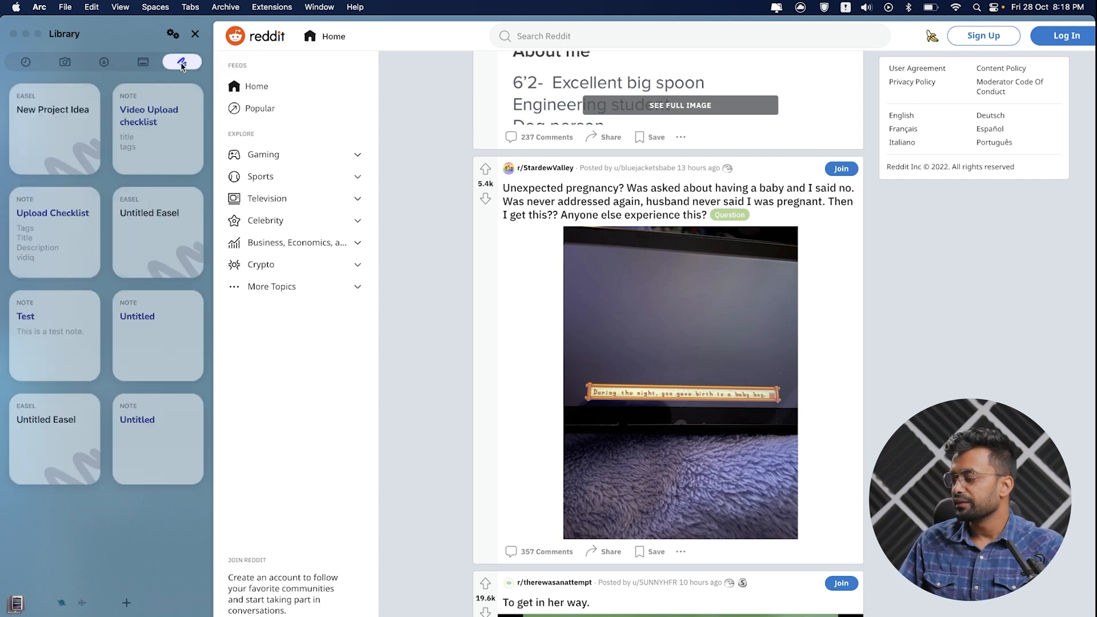
pyautogui.click(65, 61)
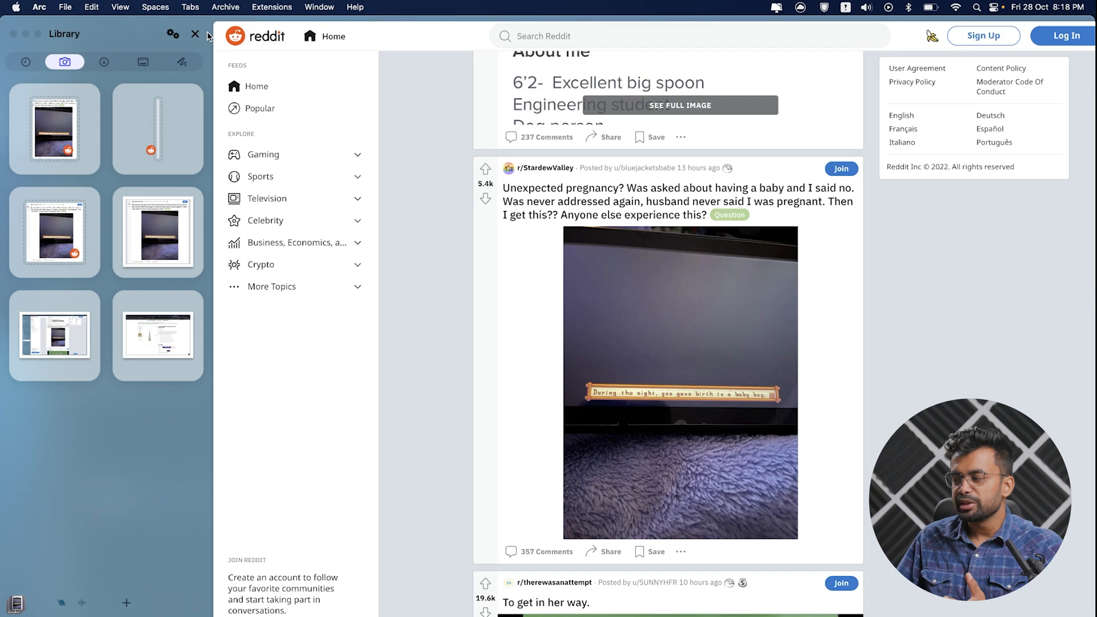